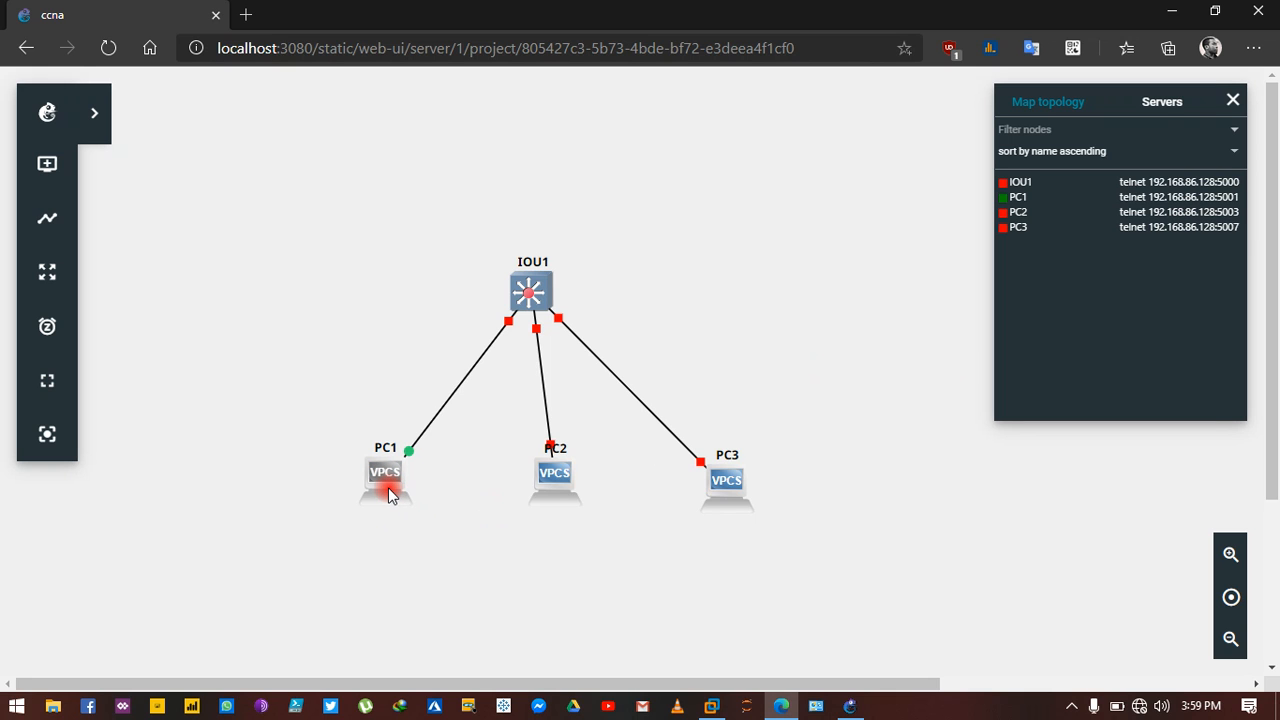
Bring up the node actions for PC1 on the topology canvas
{"action": "right_click", "coordinate": [384, 480]}
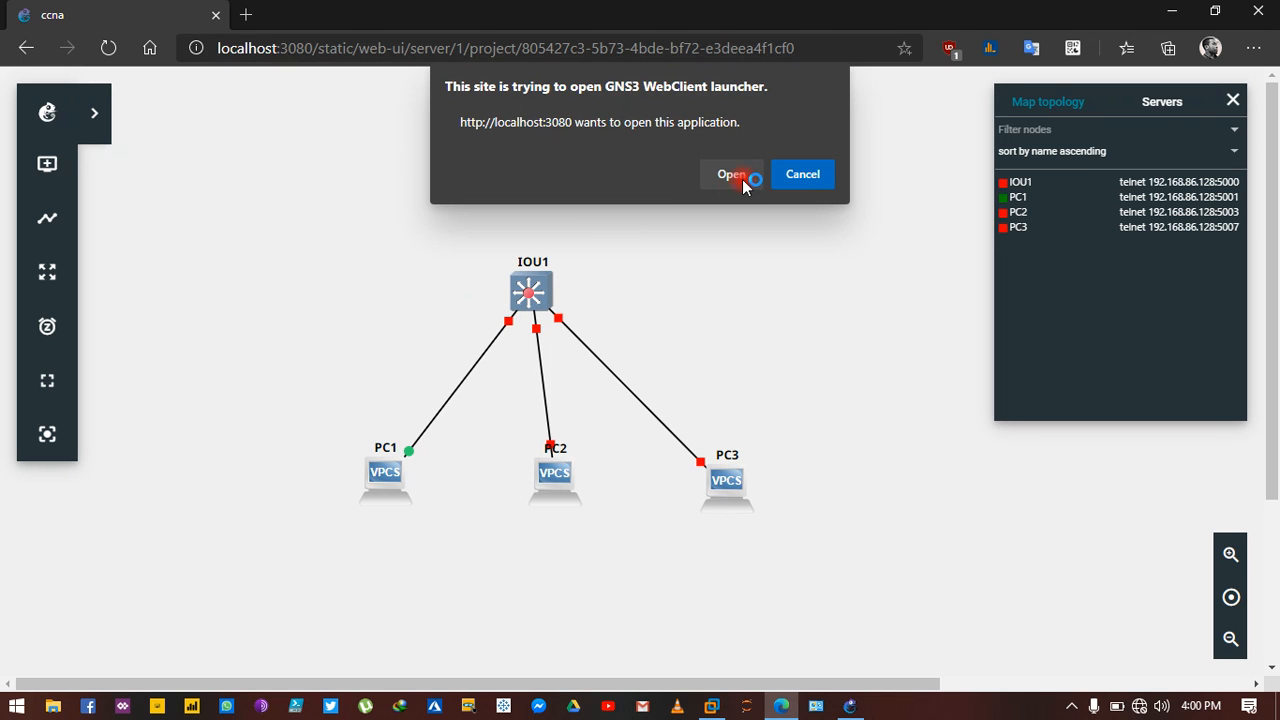
Assign PC1 the address 10.10.10.1 mask 255.255.255.0 in its console, then minimize it
{"action": "left_click", "coordinate": [732, 174]}
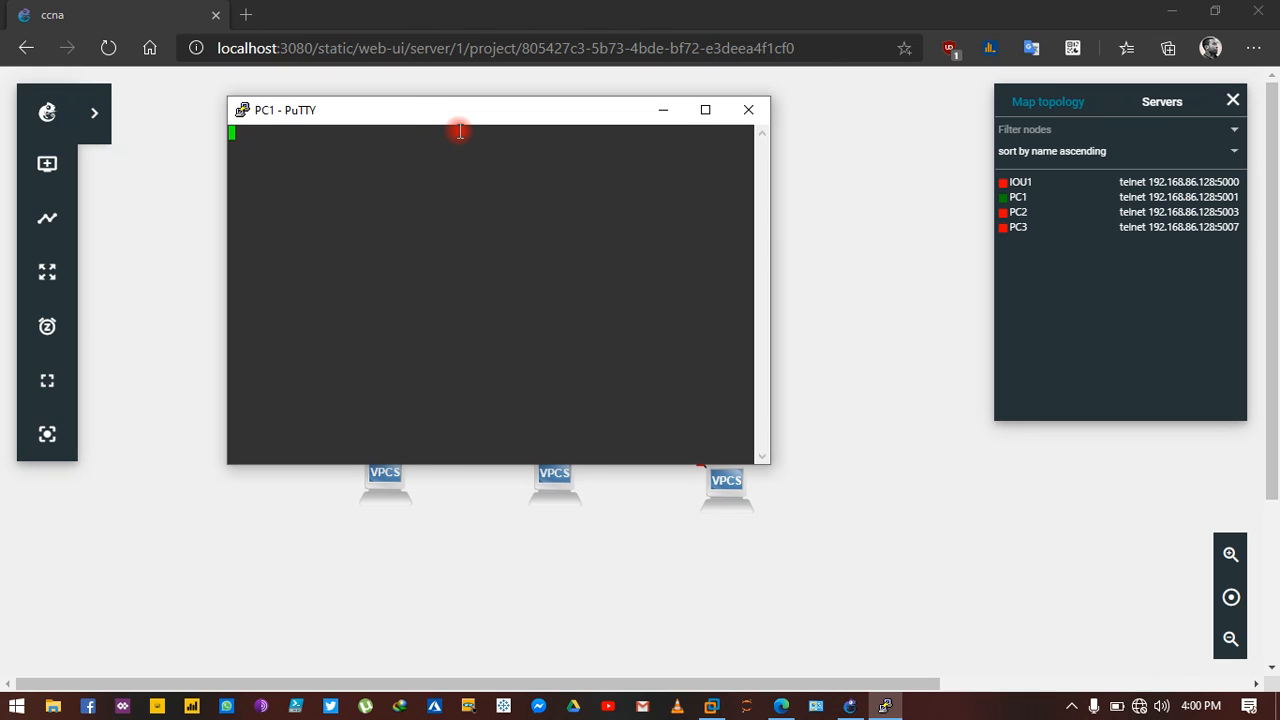
{"action": "type", "text": "ip"}
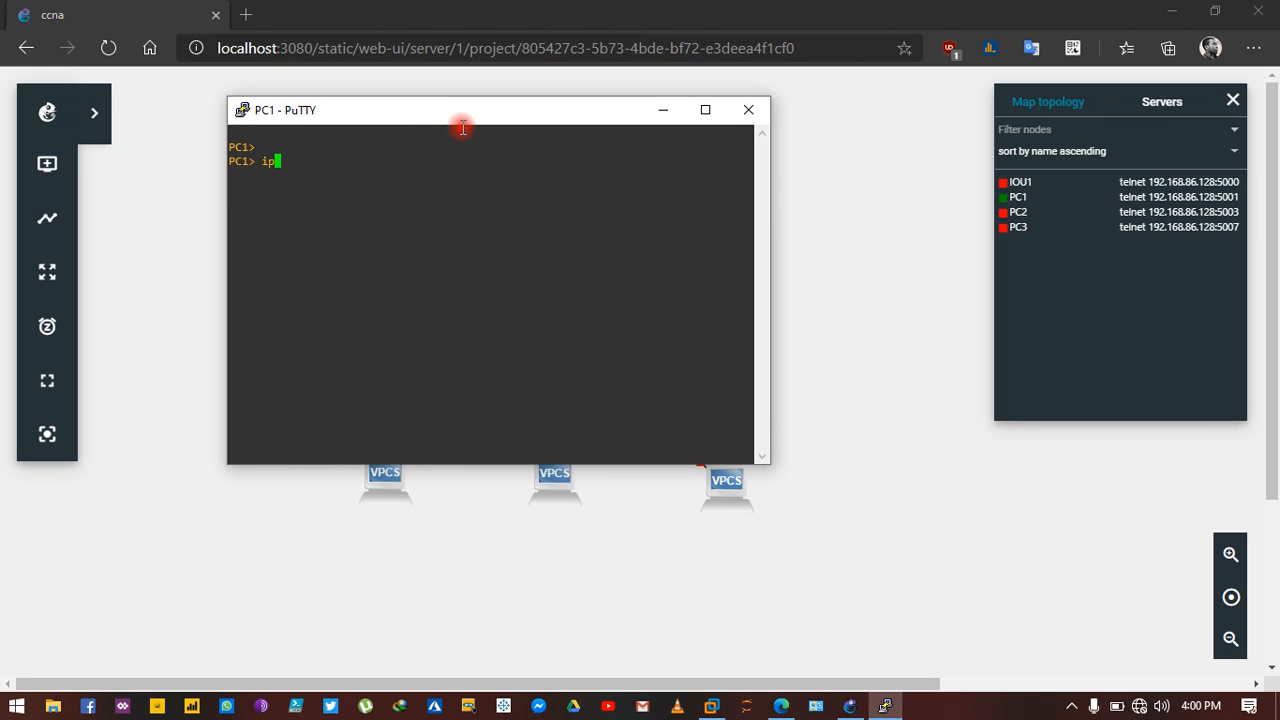
{"action": "type", "text": "101"}
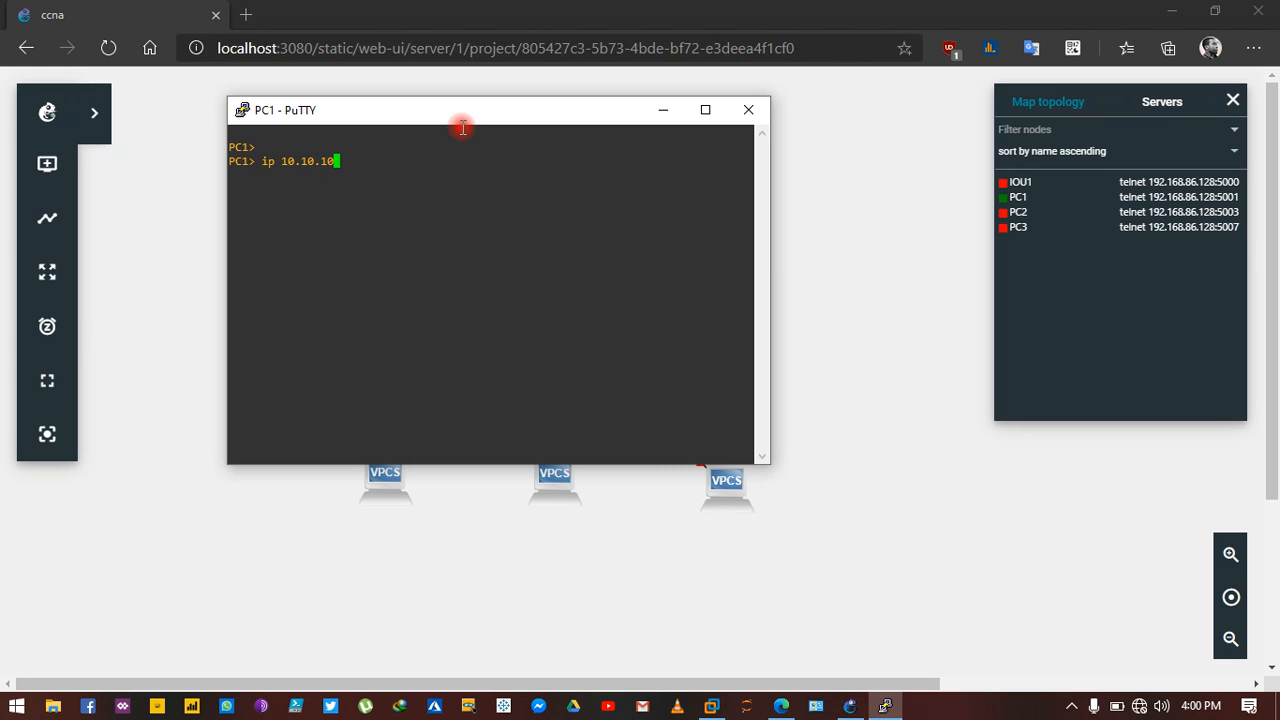
{"action": "type", "text": ".1"}
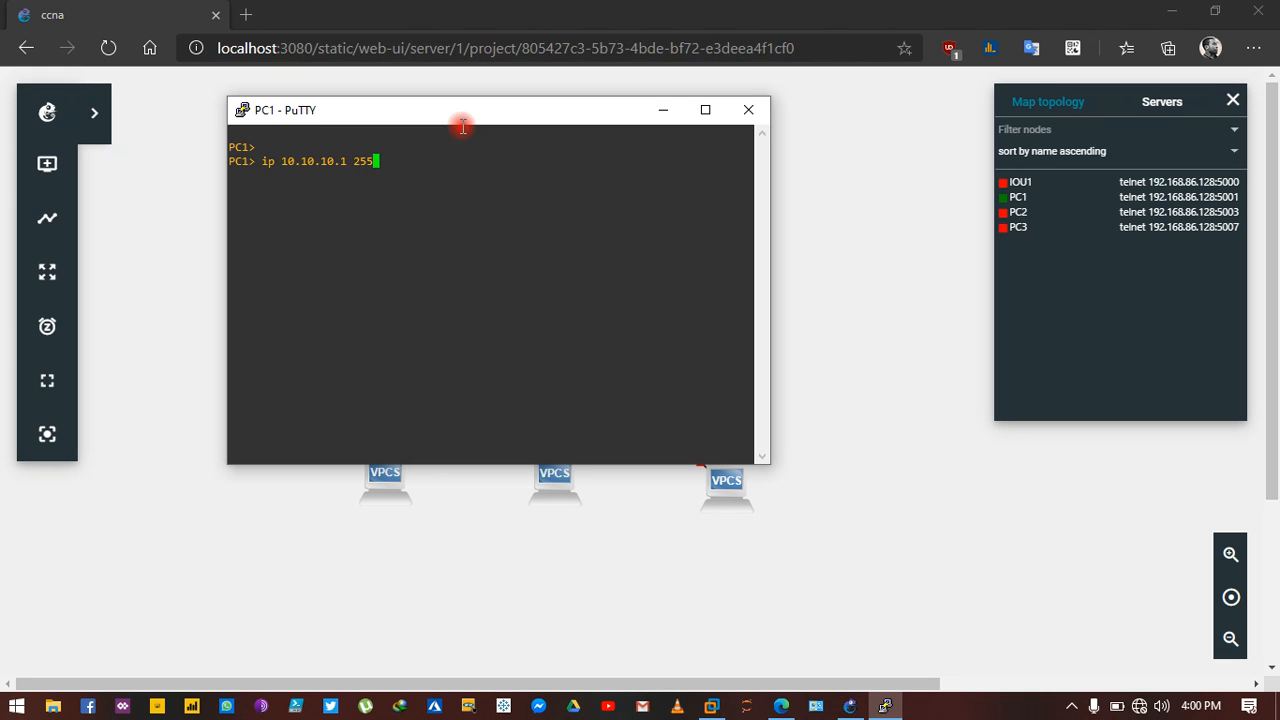
{"action": "type", "text": "255."}
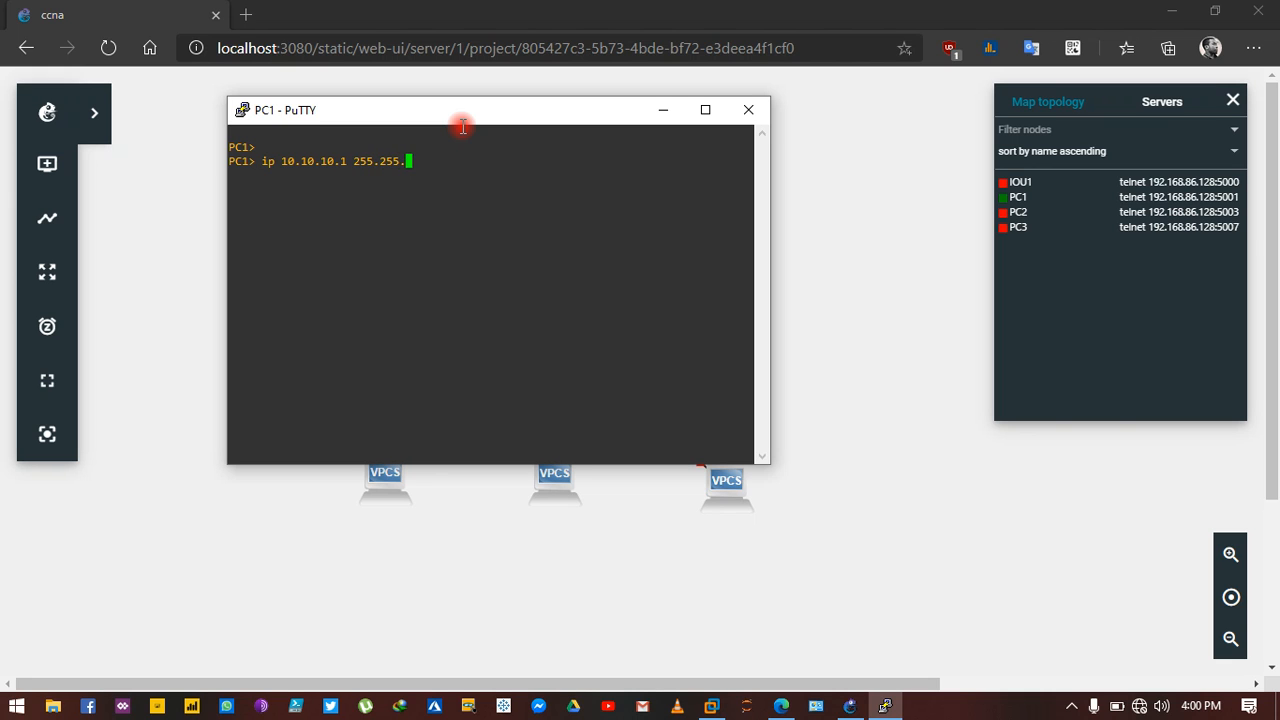
{"action": "type", "text": "255."}
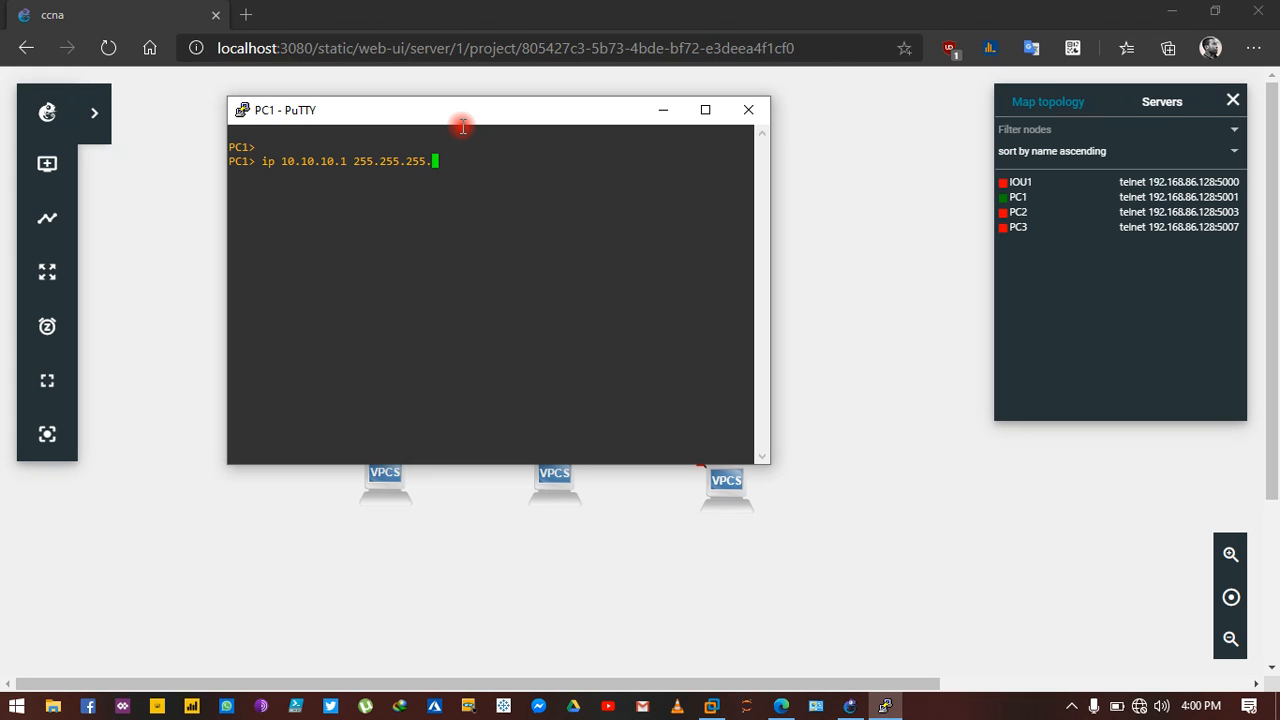
{"action": "type", "text": "1"}
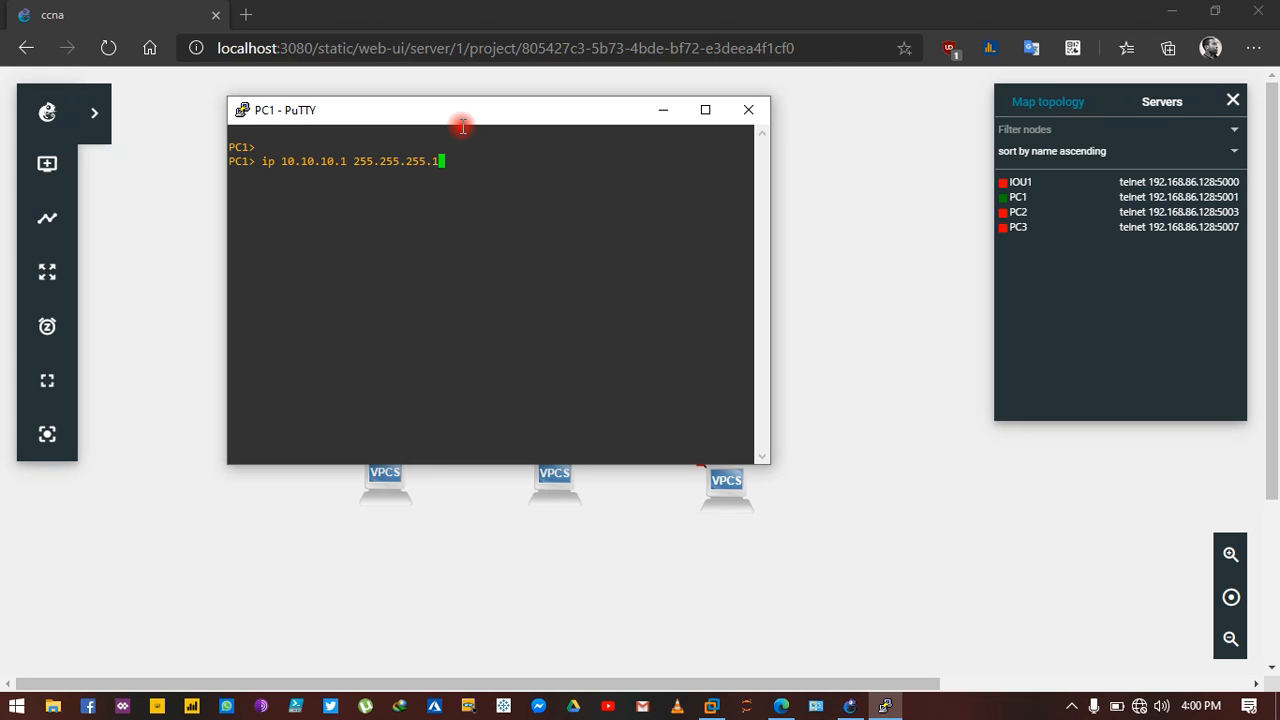
{"action": "key", "text": "Return"}
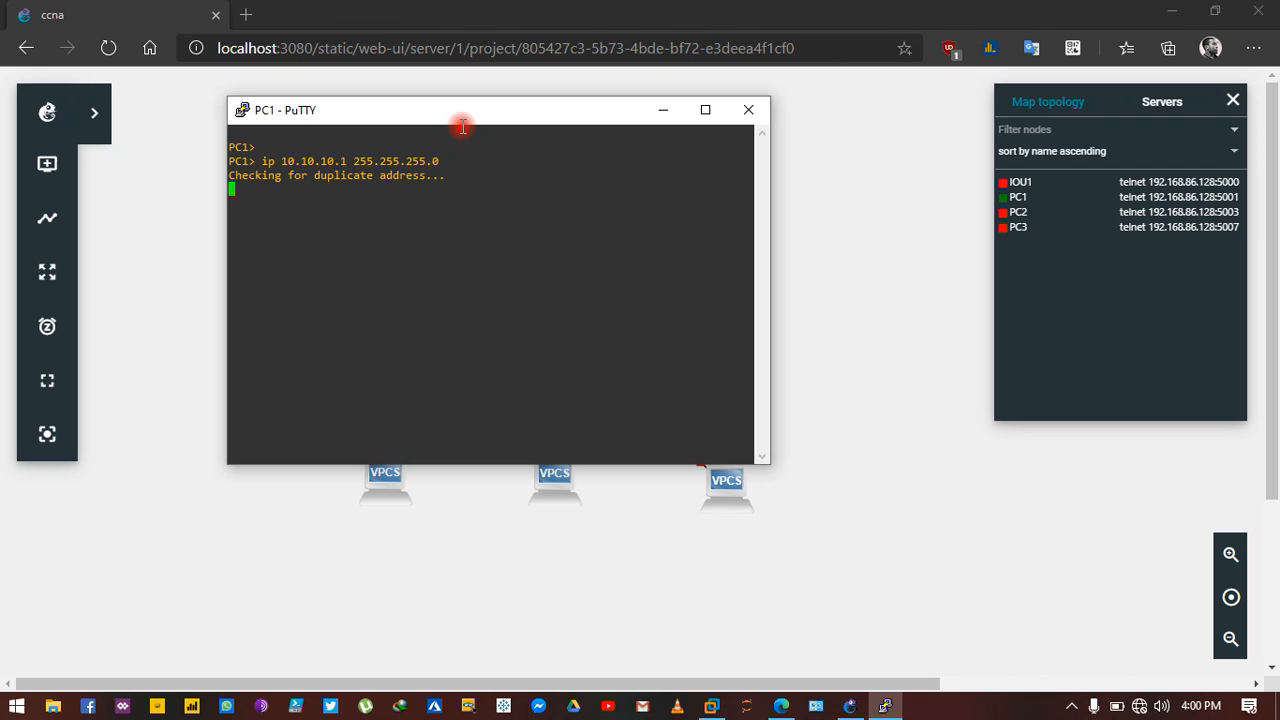
{"action": "mouse_move", "coordinate": [544, 150]}
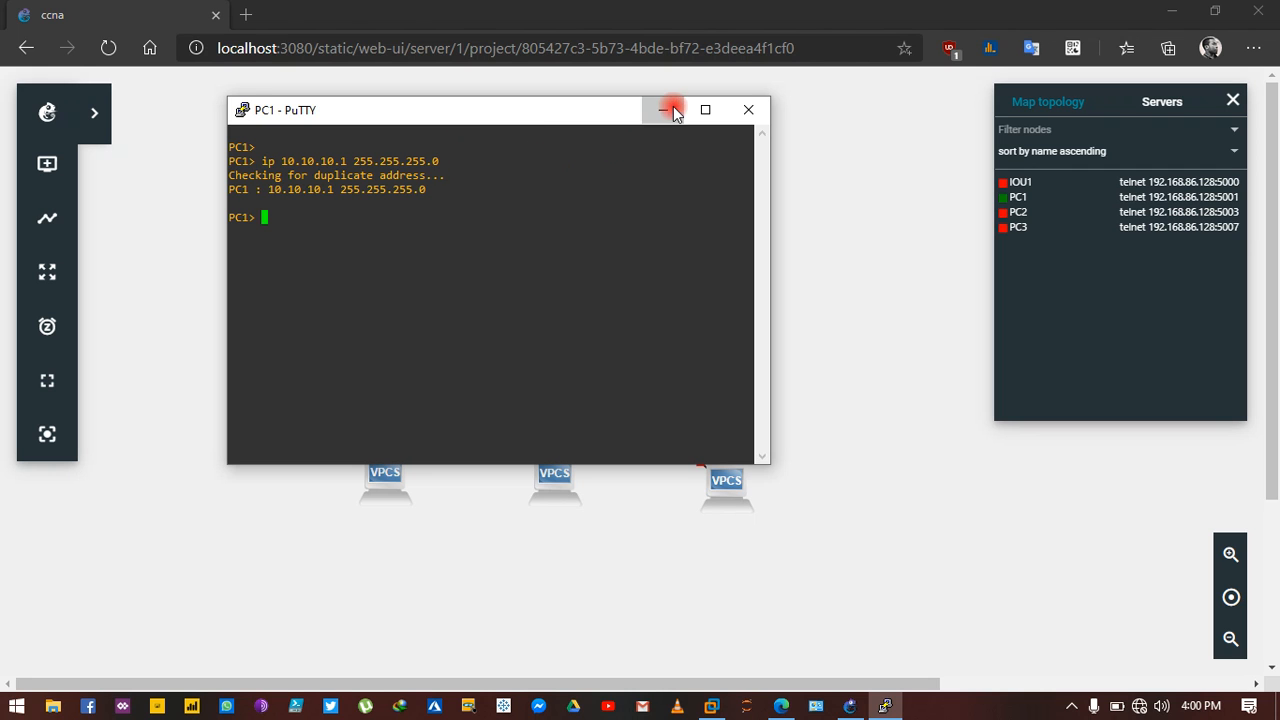
{"action": "left_click", "coordinate": [672, 110]}
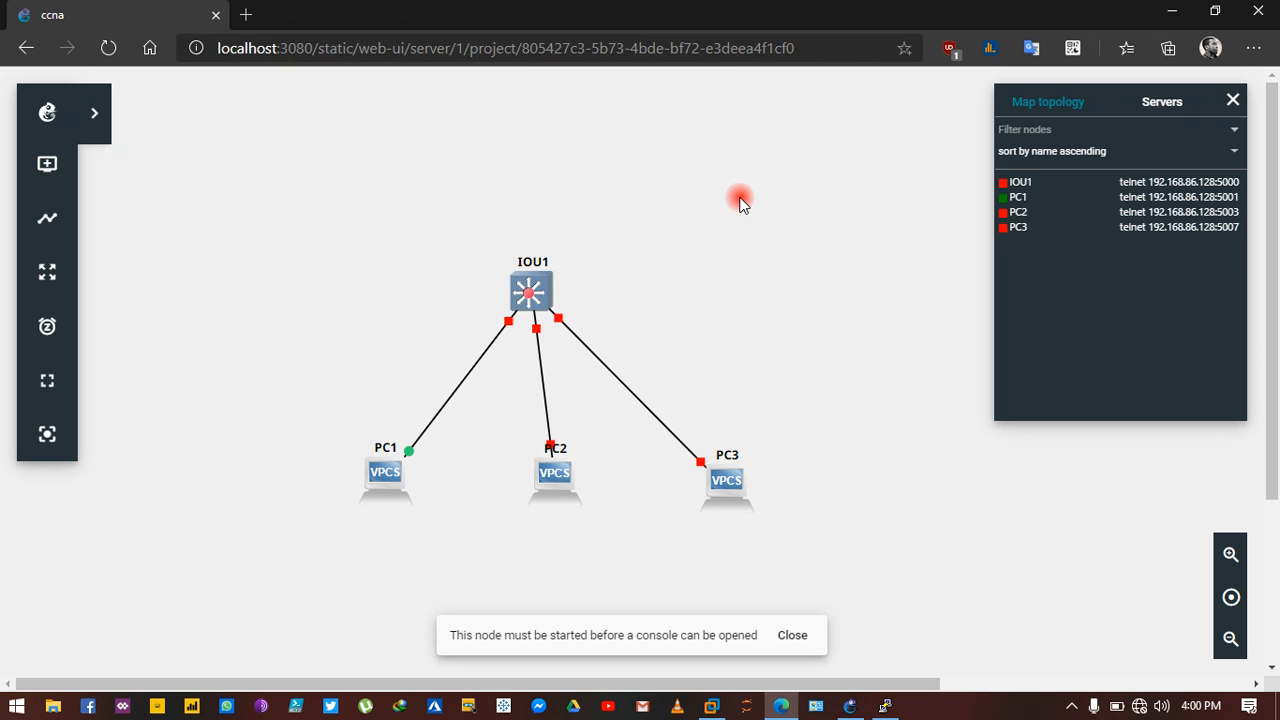
{"action": "mouse_move", "coordinate": [584, 468]}
{"action": "type", "text": "ip"}
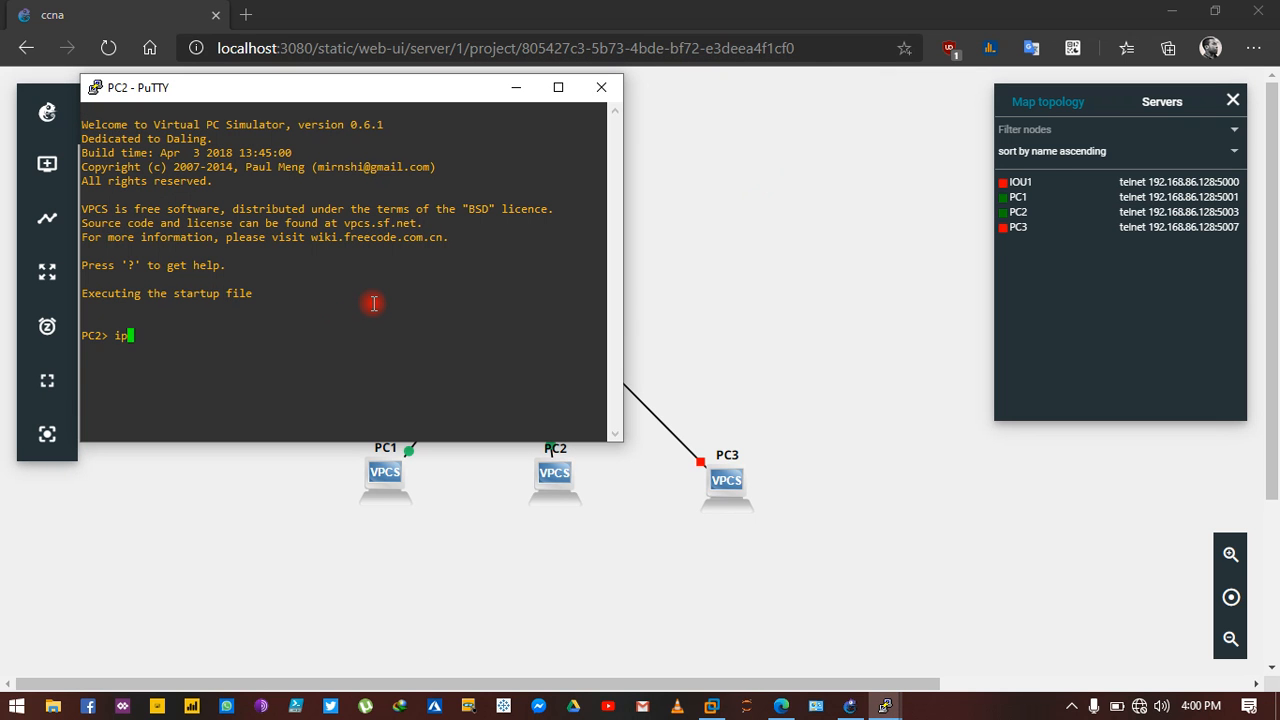
Assign PC2 the address 10.10.10.2 mask 255.255.255.0 in its console
{"action": "type", "text": "10.10.10"}
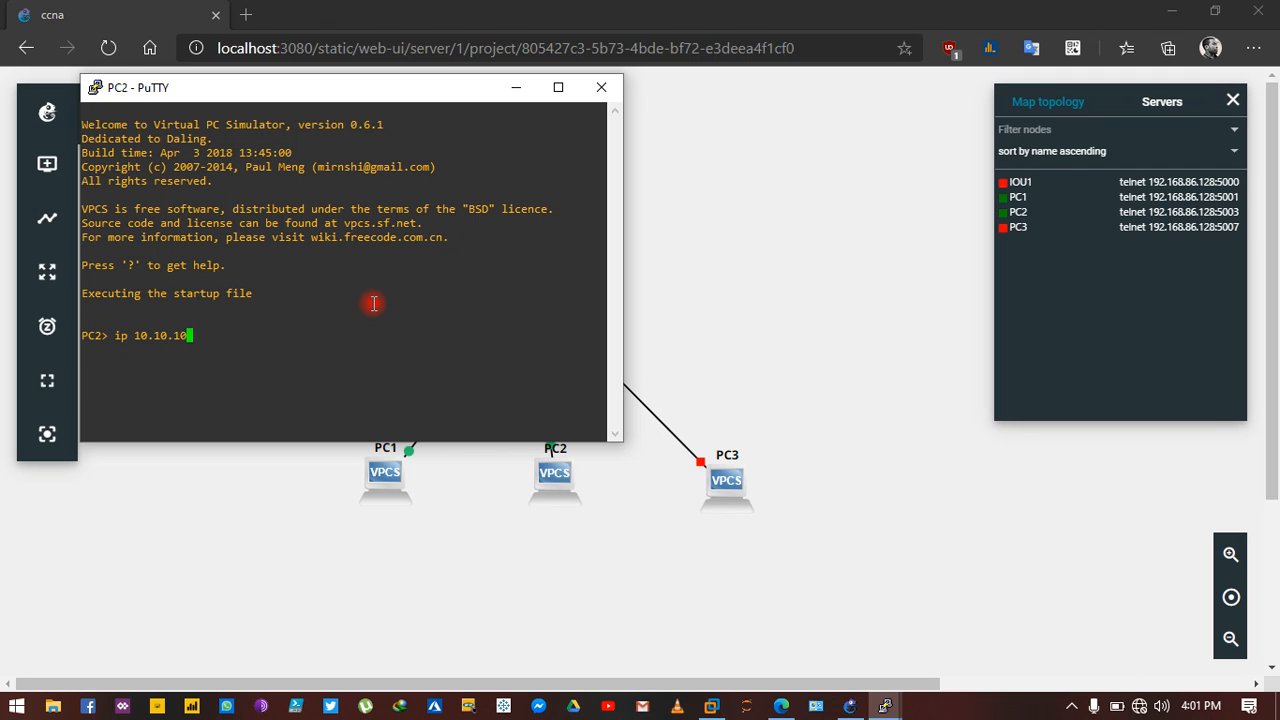
{"action": "type", "text": ".2 255"}
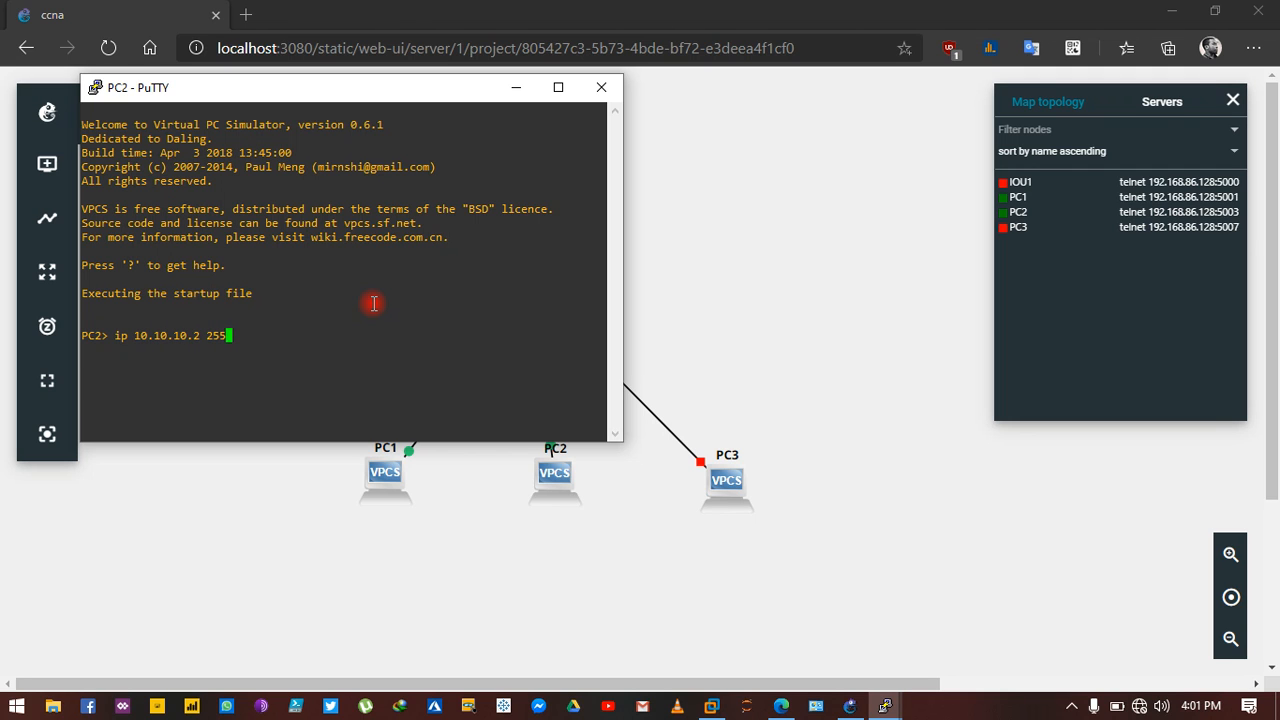
{"action": "type", "text": ".255.2"}
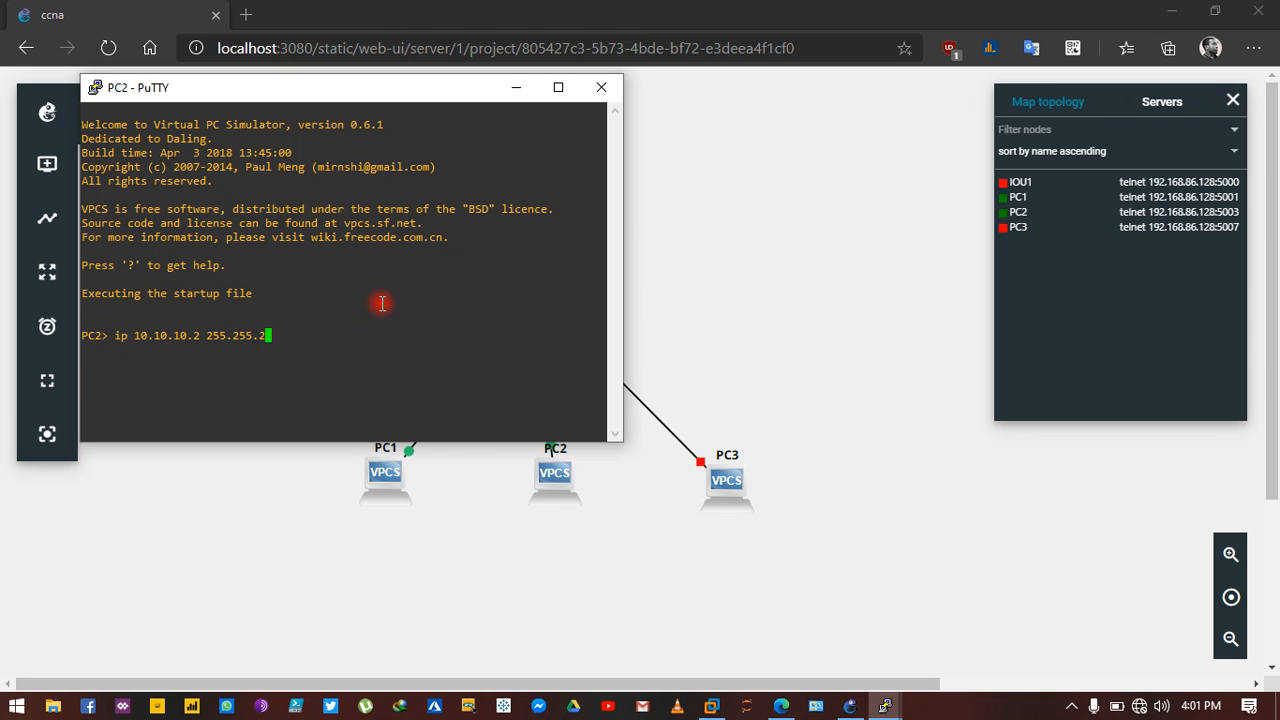
{"action": "key", "text": "Return"}
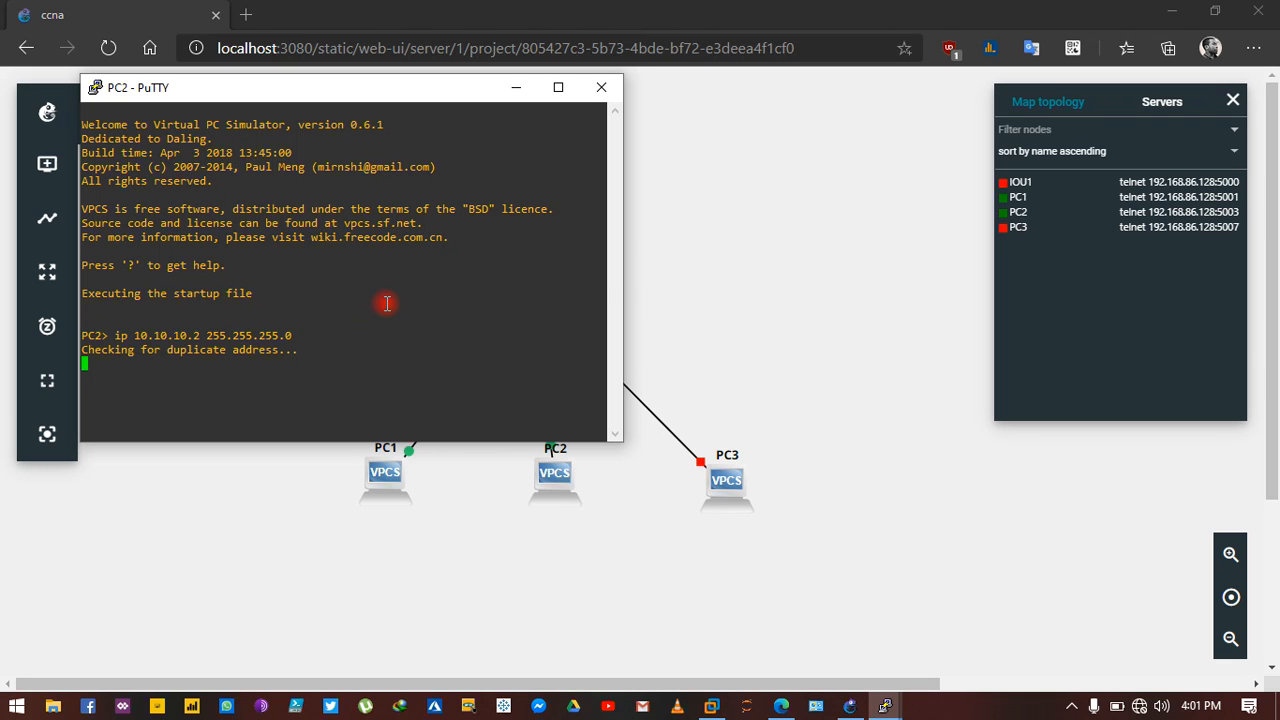
Launch a PuTTY console session to PC3 from the topology
{"action": "right_click", "coordinate": [532, 292]}
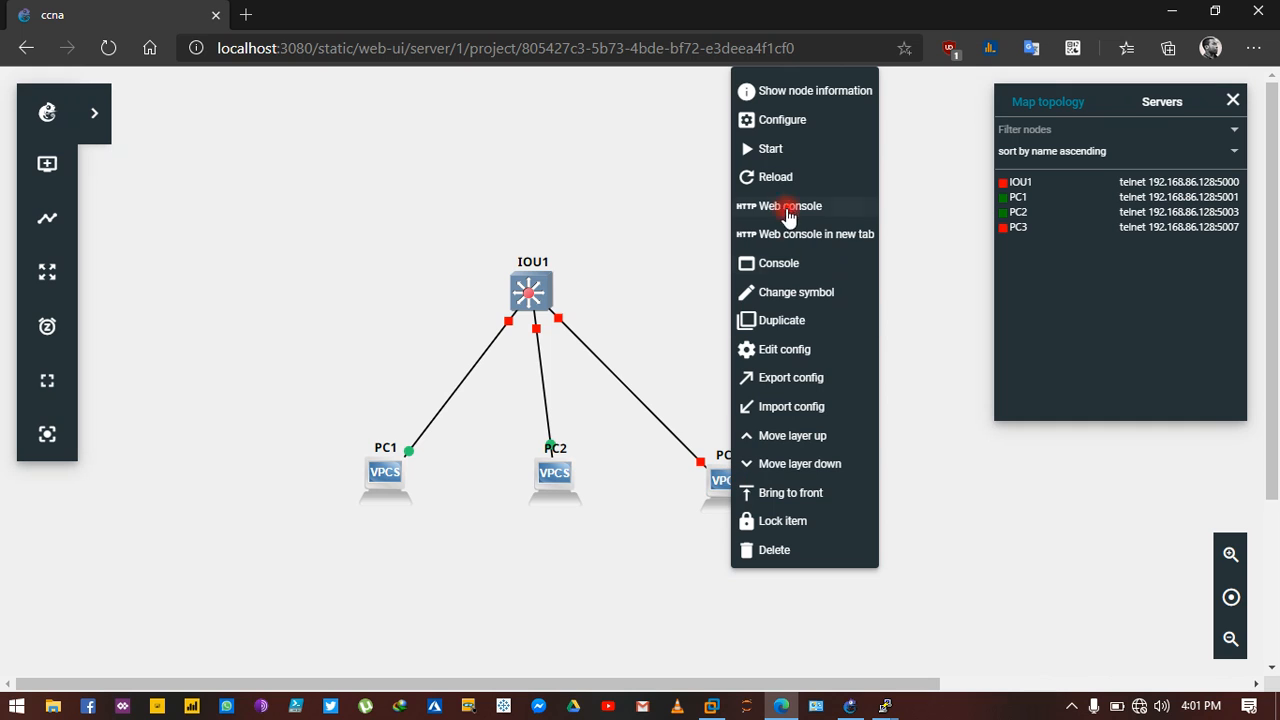
{"action": "mouse_move", "coordinate": [776, 148]}
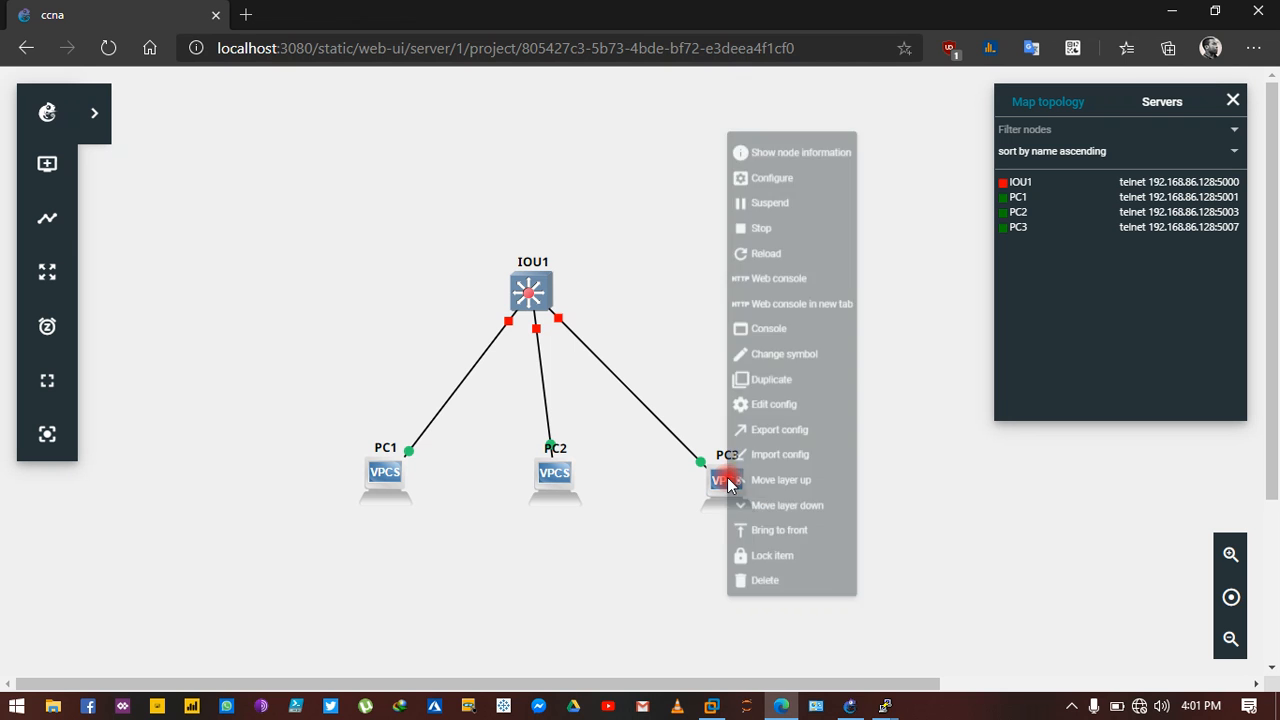
{"action": "left_click", "coordinate": [768, 328]}
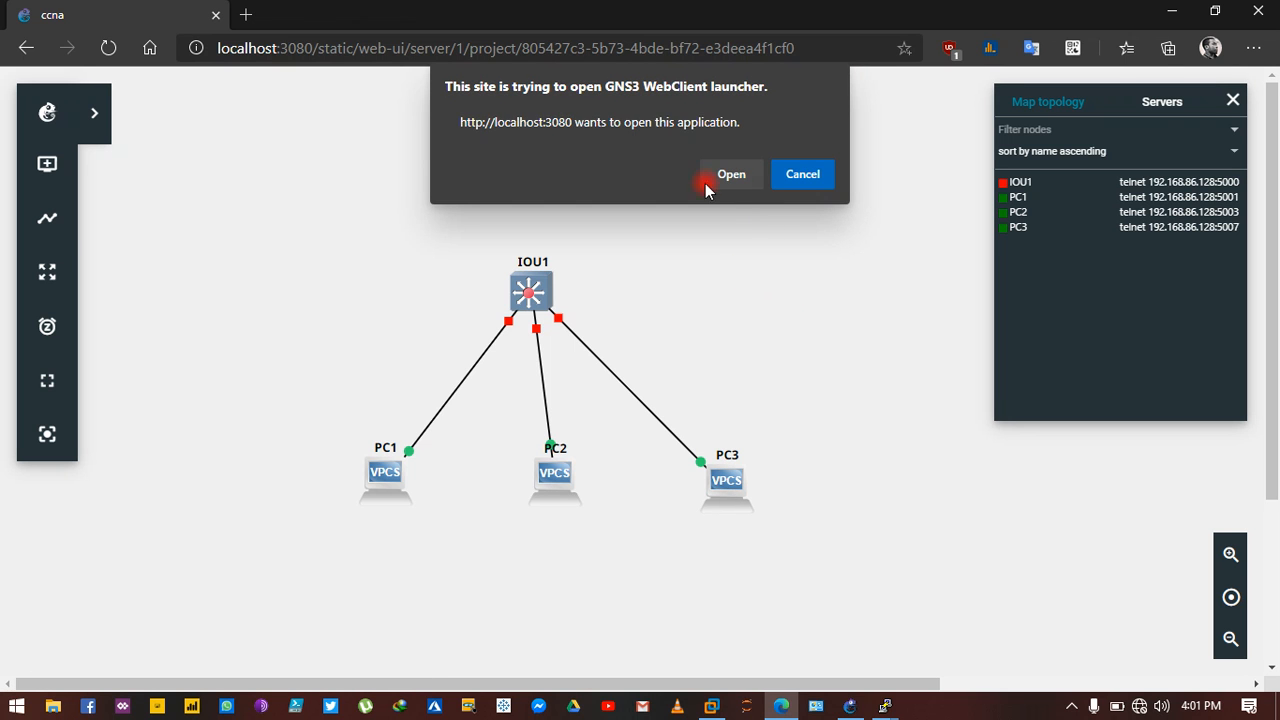
{"action": "left_click", "coordinate": [732, 174]}
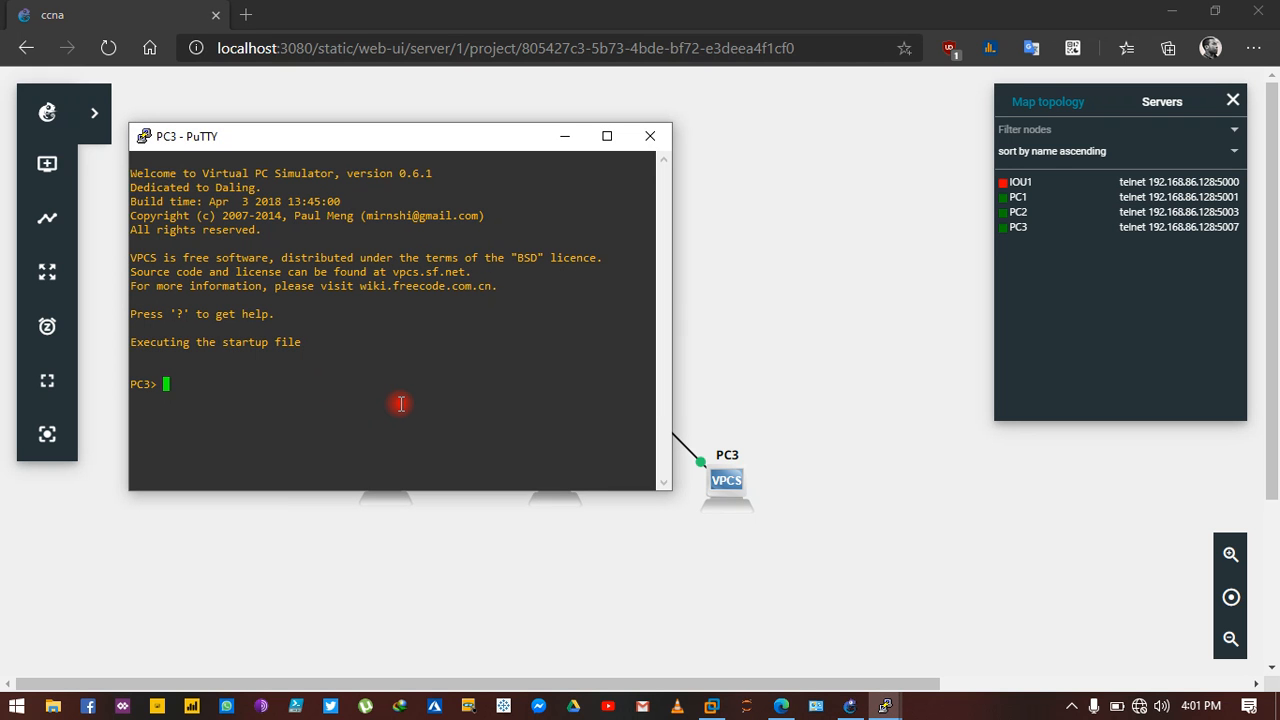
Assign PC3 the address 10.10.10.3 mask 255.255.255.0 and begin a show command
{"action": "type", "text": "ip 10"}
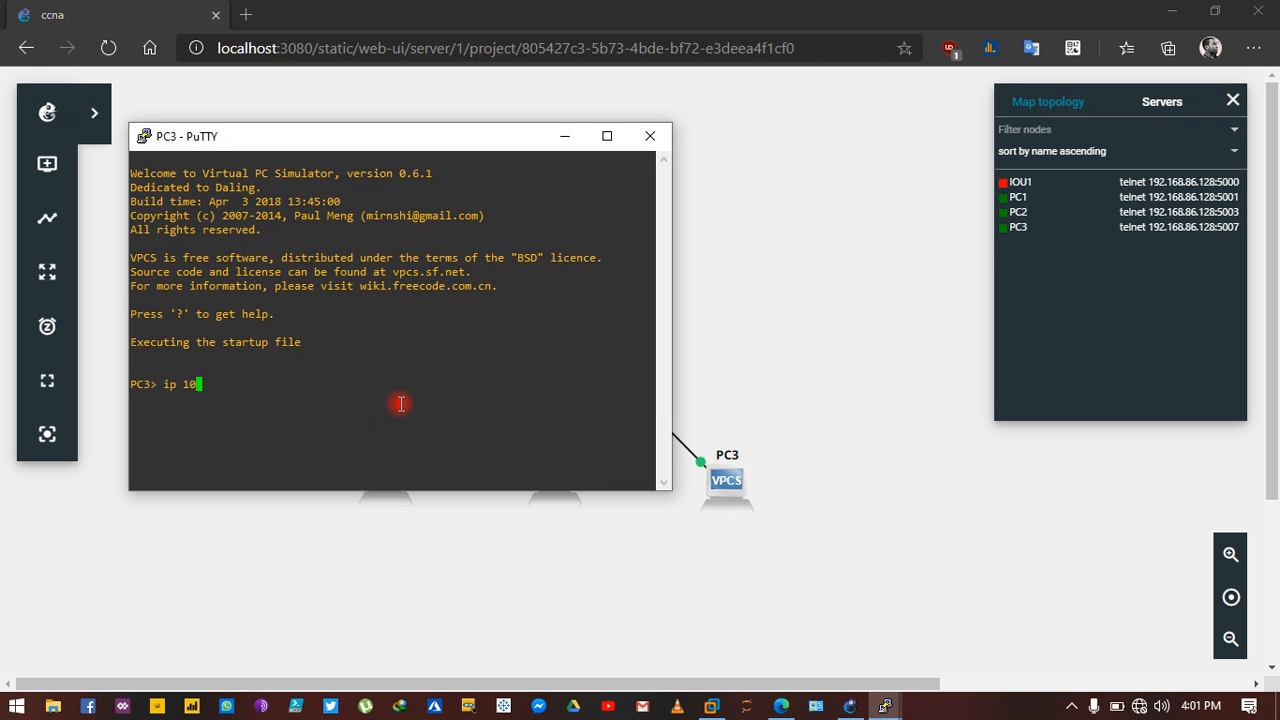
{"action": "type", "text": ".10.10.3 2"}
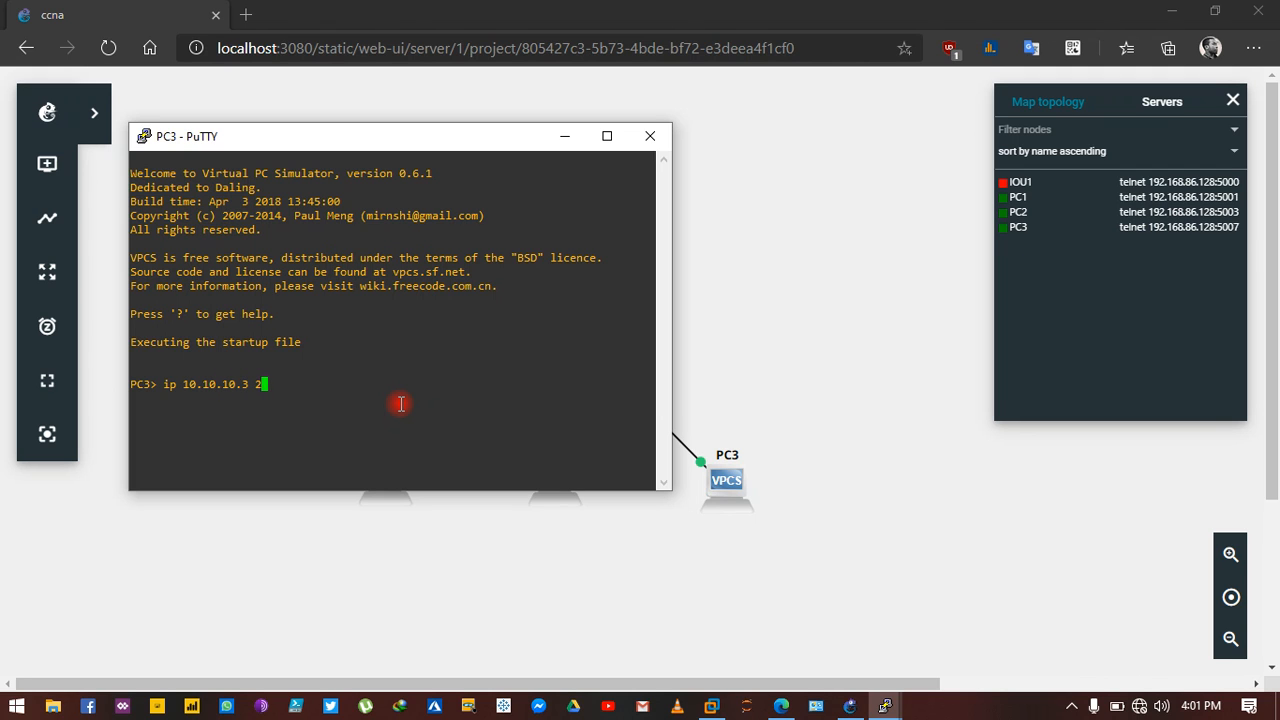
{"action": "type", "text": "55.255.2"}
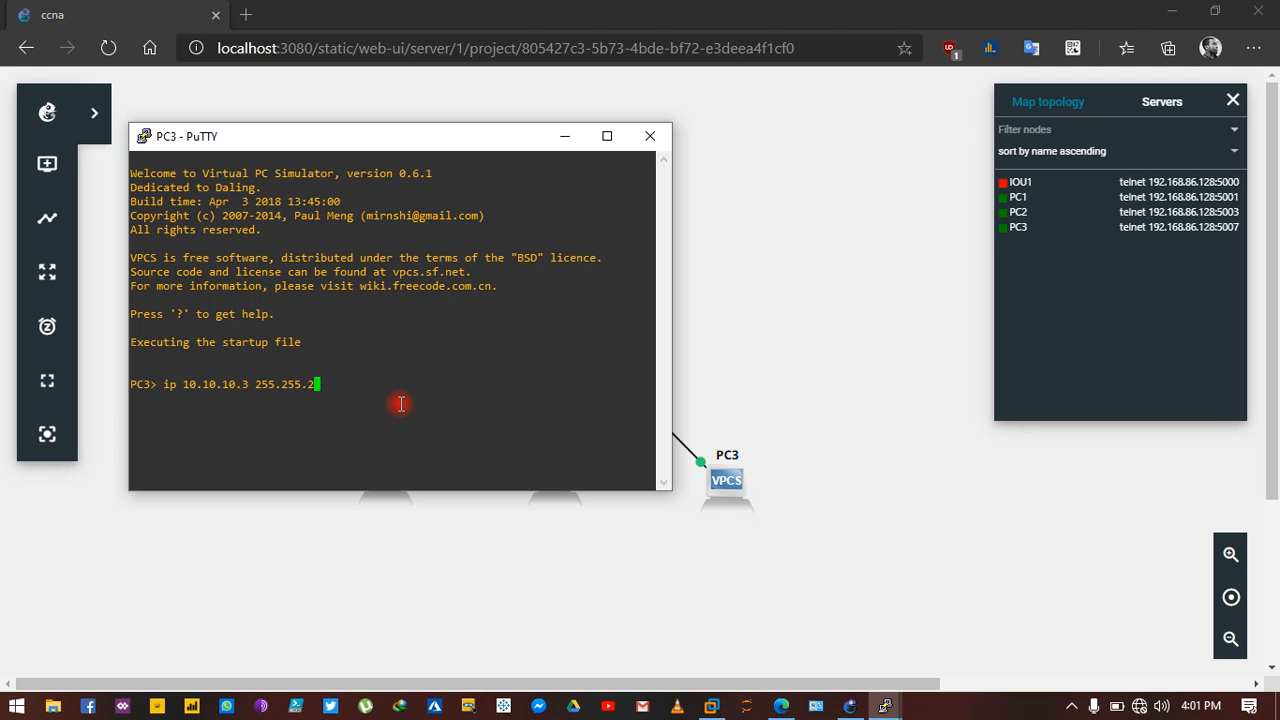
{"action": "key", "text": "Return"}
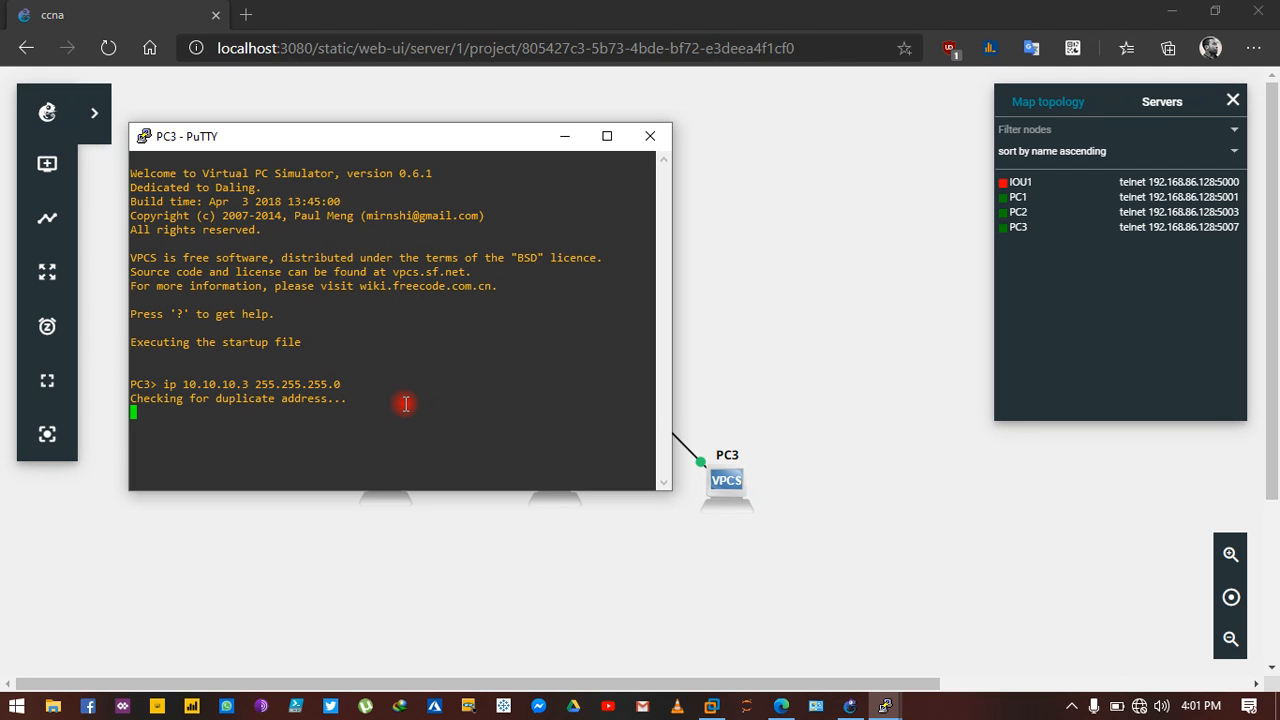
{"action": "mouse_move", "coordinate": [416, 404]}
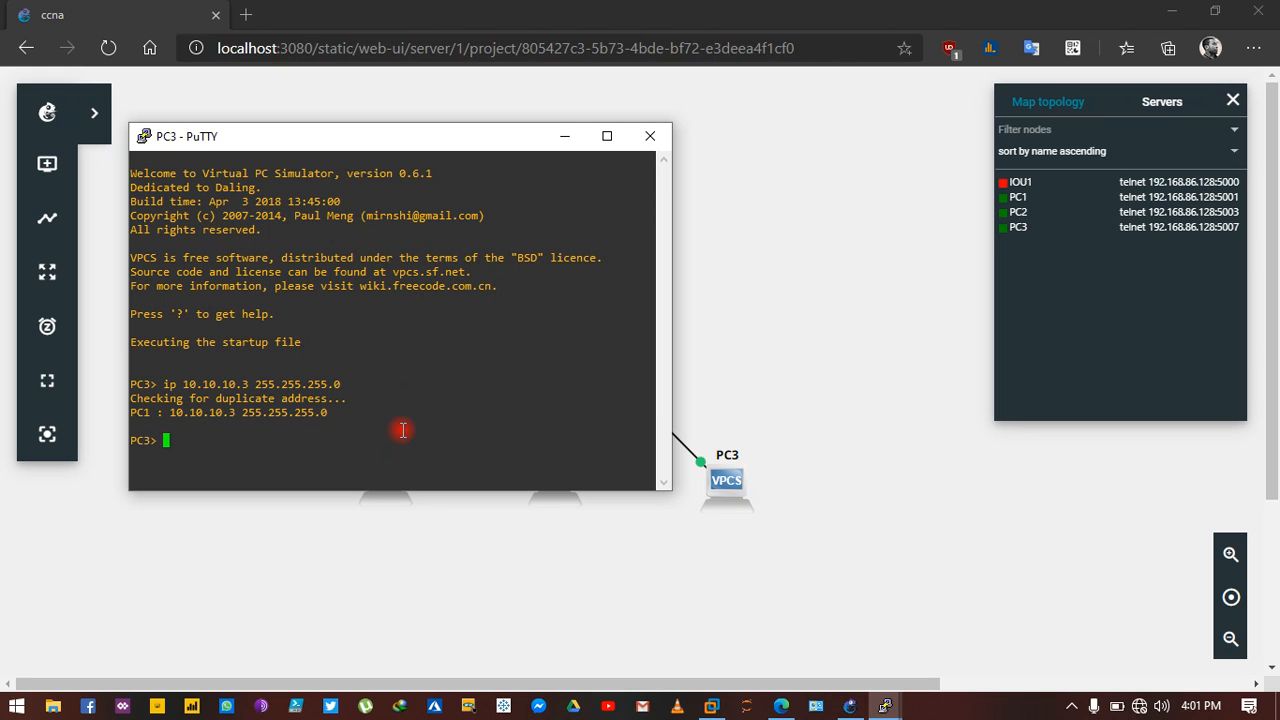
{"action": "type", "text": "sh"}
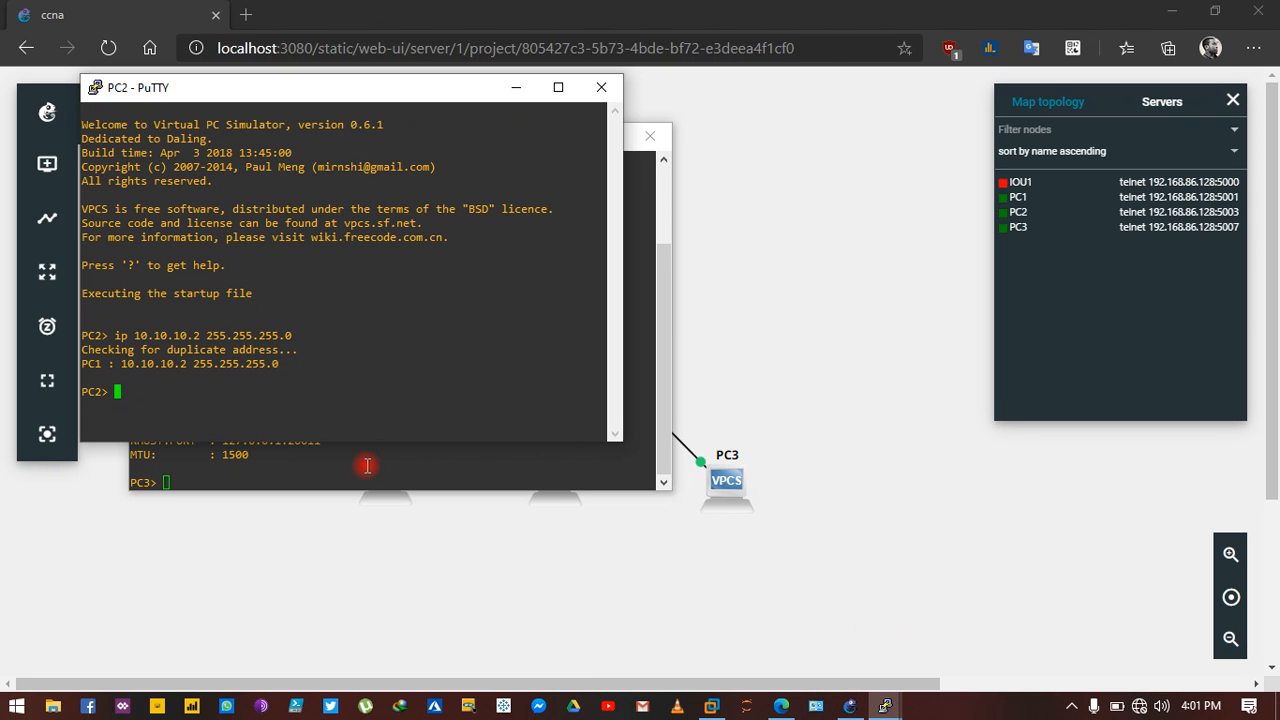
Run 'sh ip' on PC2 to confirm 10.10.10.2/24
{"action": "type", "text": "sh ip"}
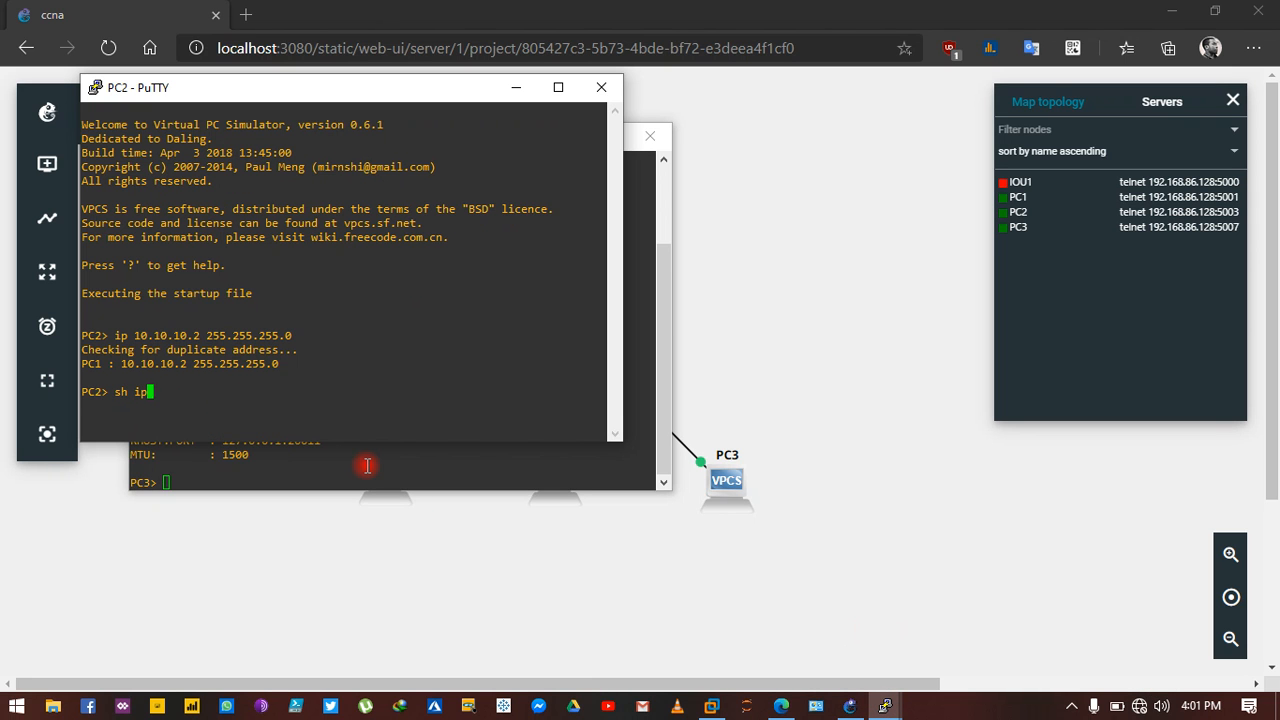
{"action": "key", "text": "Return"}
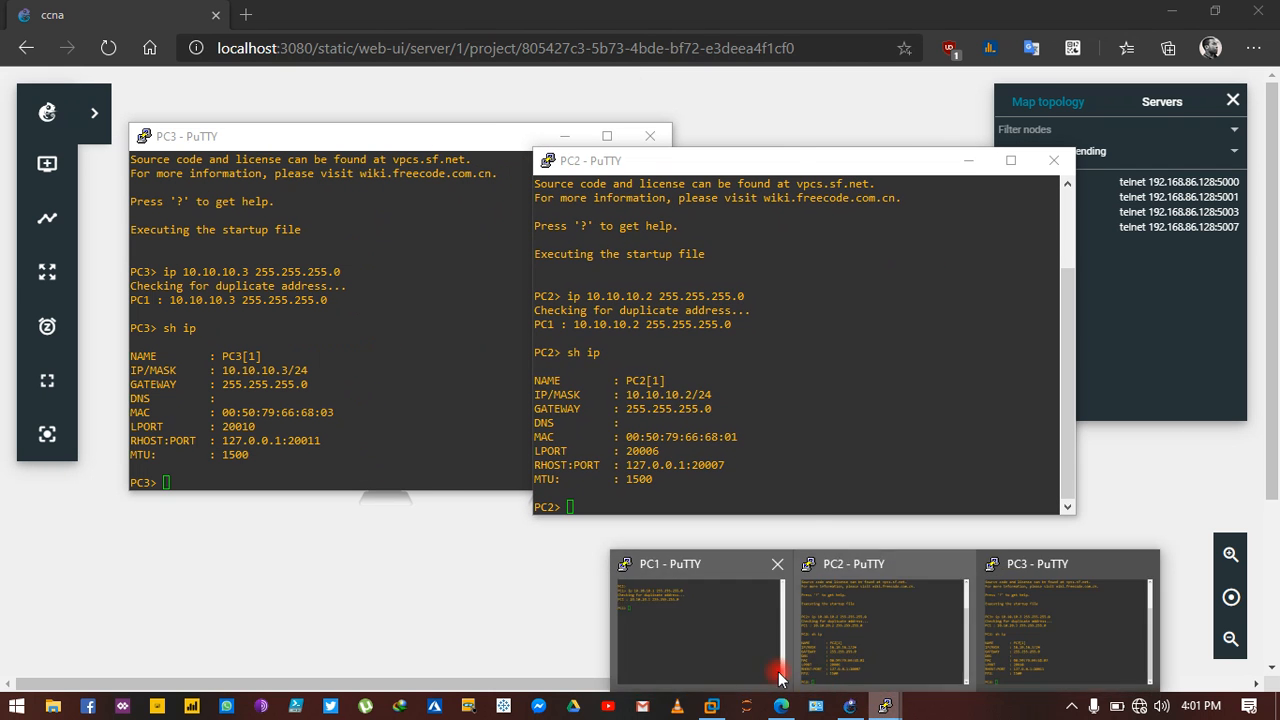
Run 'sh ip' on PC1 to confirm 10.10.10.1/24 and move the consoles aside
{"action": "left_click", "coordinate": [696, 624]}
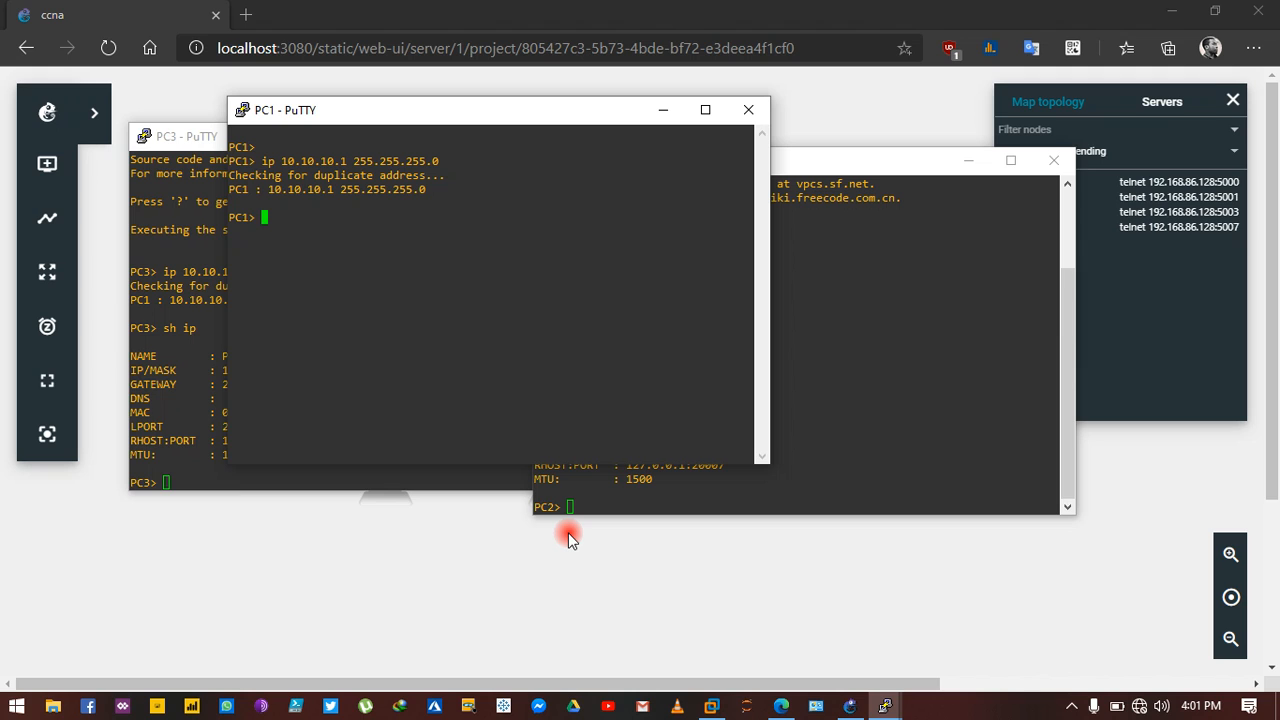
{"action": "type", "text": "sh"}
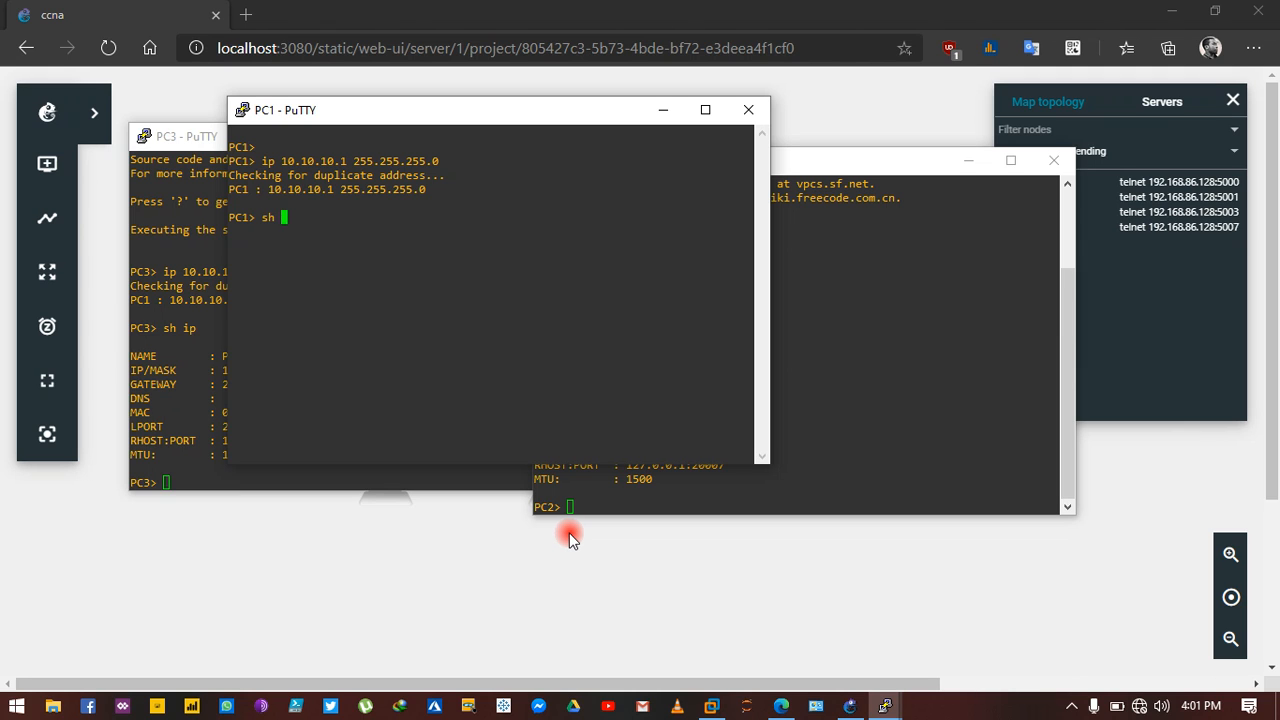
{"action": "type", "text": "ip"}
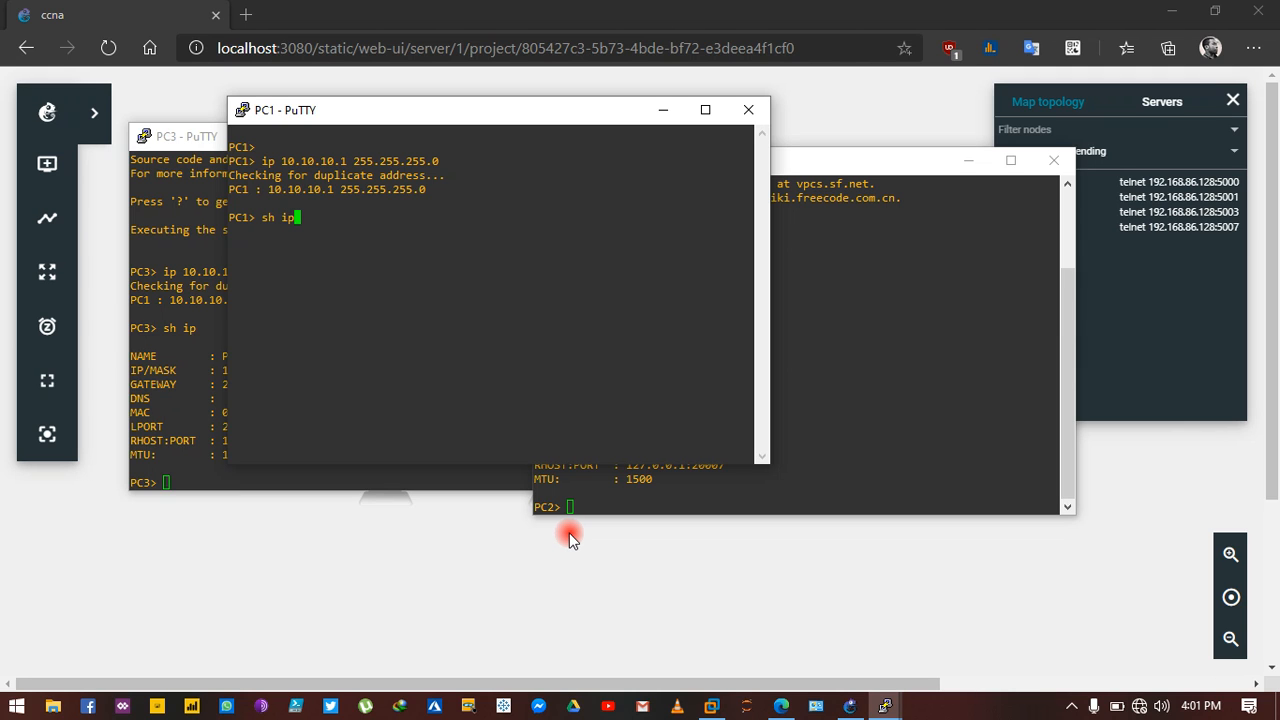
{"action": "key", "text": "Return"}
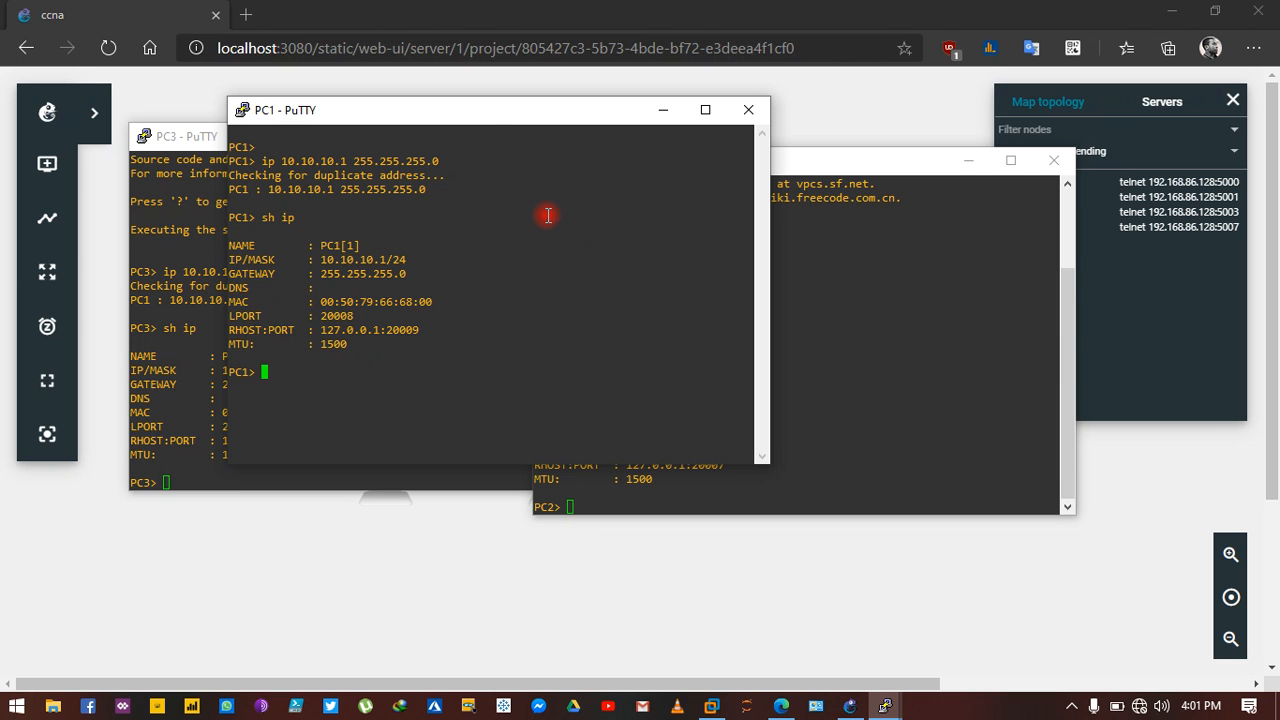
{"action": "left_click_drag", "start_coordinate": [490, 110], "coordinate": [550, 424]}
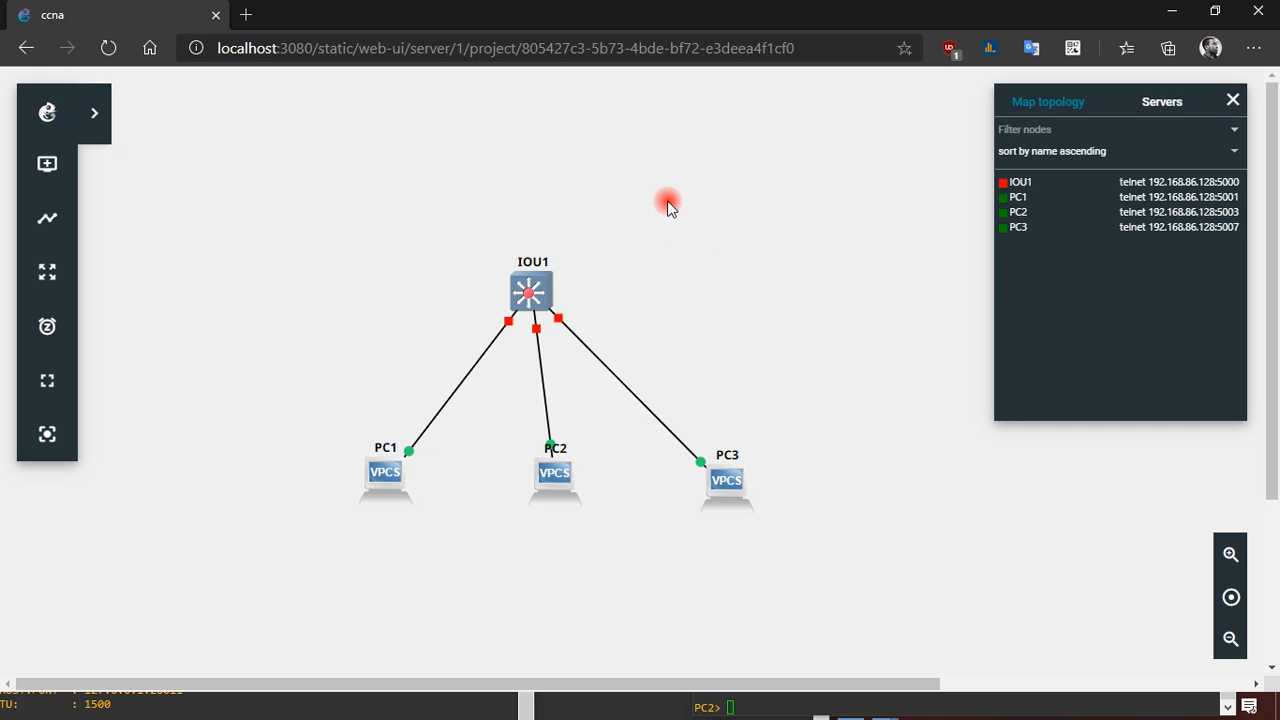
{"action": "mouse_move", "coordinate": [724, 208]}
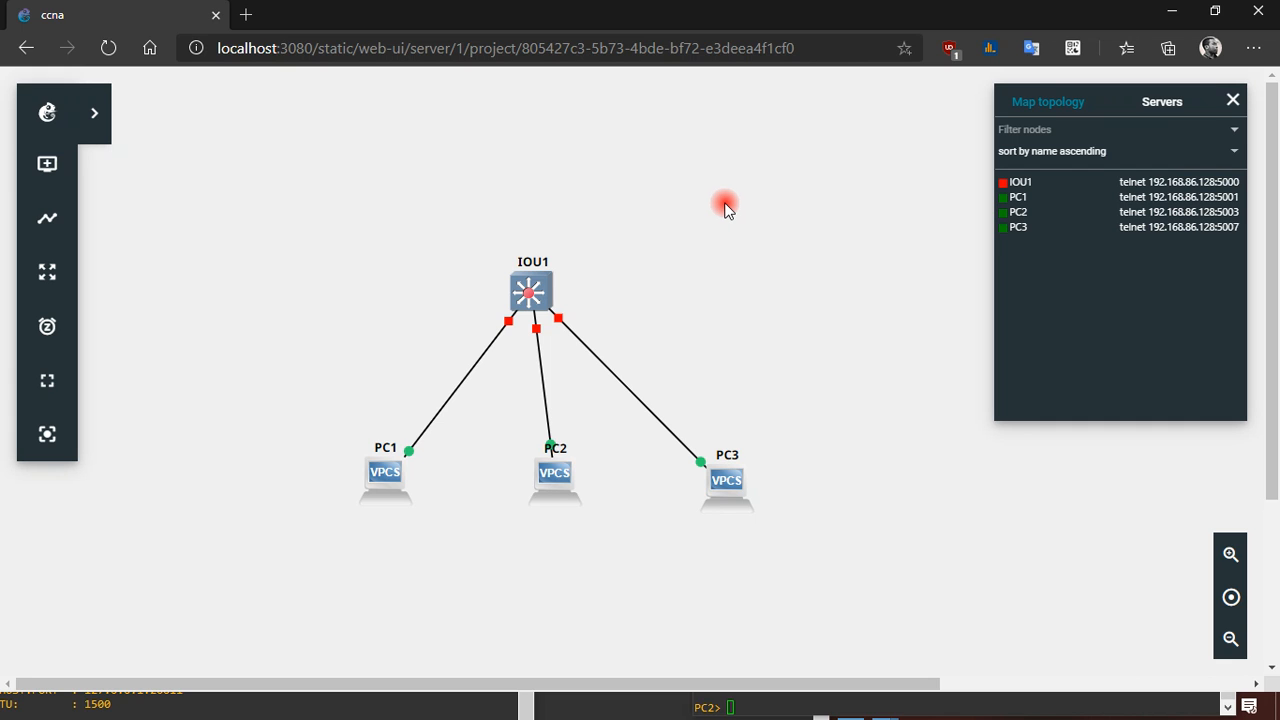
{"action": "mouse_move", "coordinate": [616, 312]}
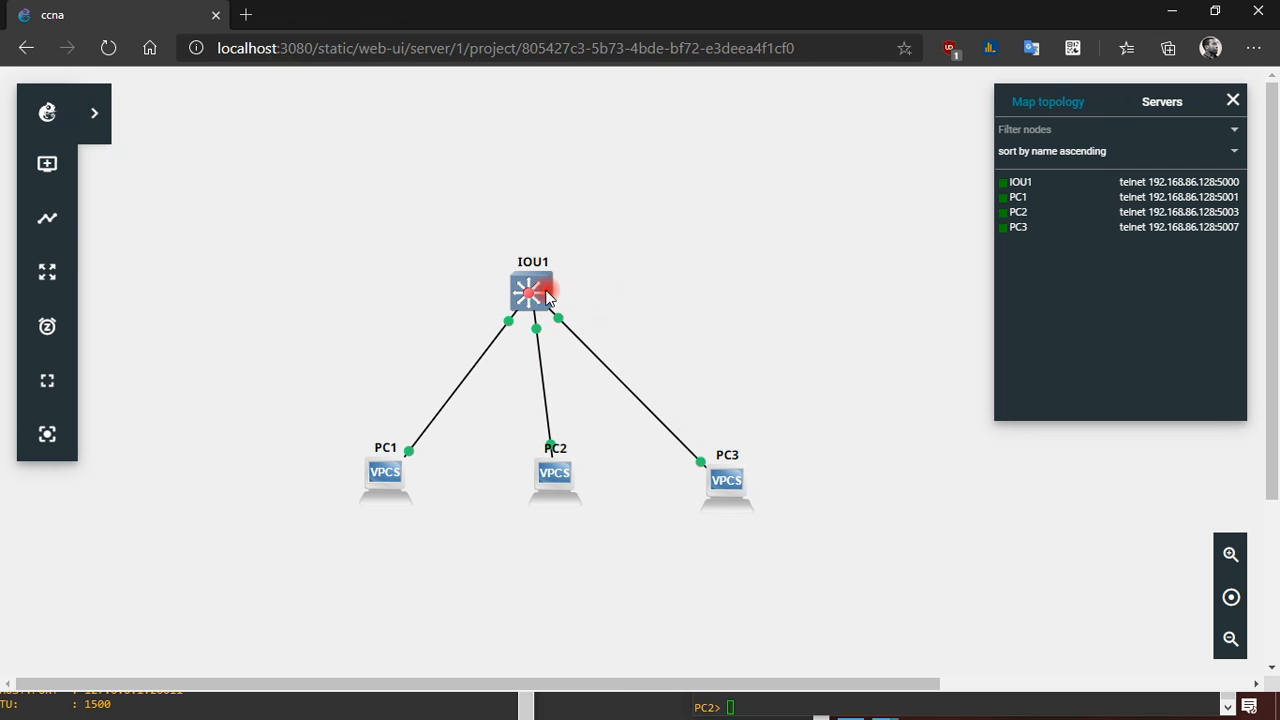
Launch the IOU1 switch console and run 'sh mac address-table'
{"action": "right_click", "coordinate": [532, 292]}
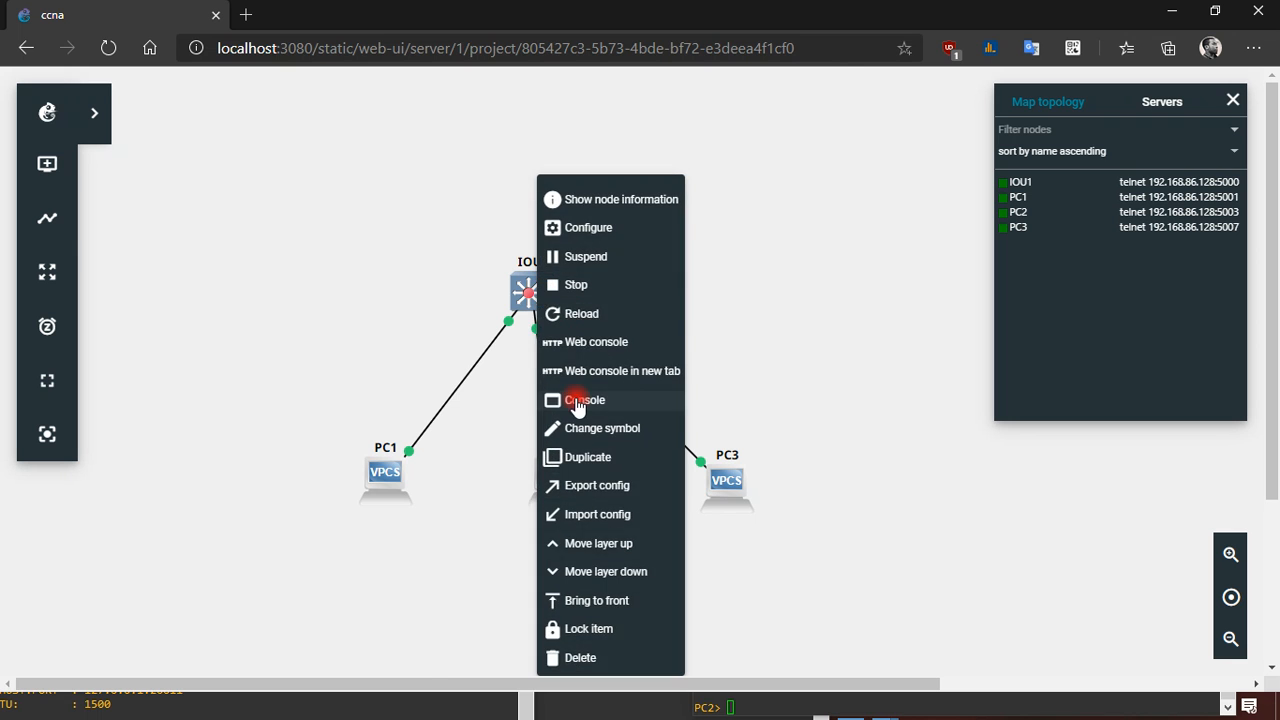
{"action": "left_click", "coordinate": [584, 400]}
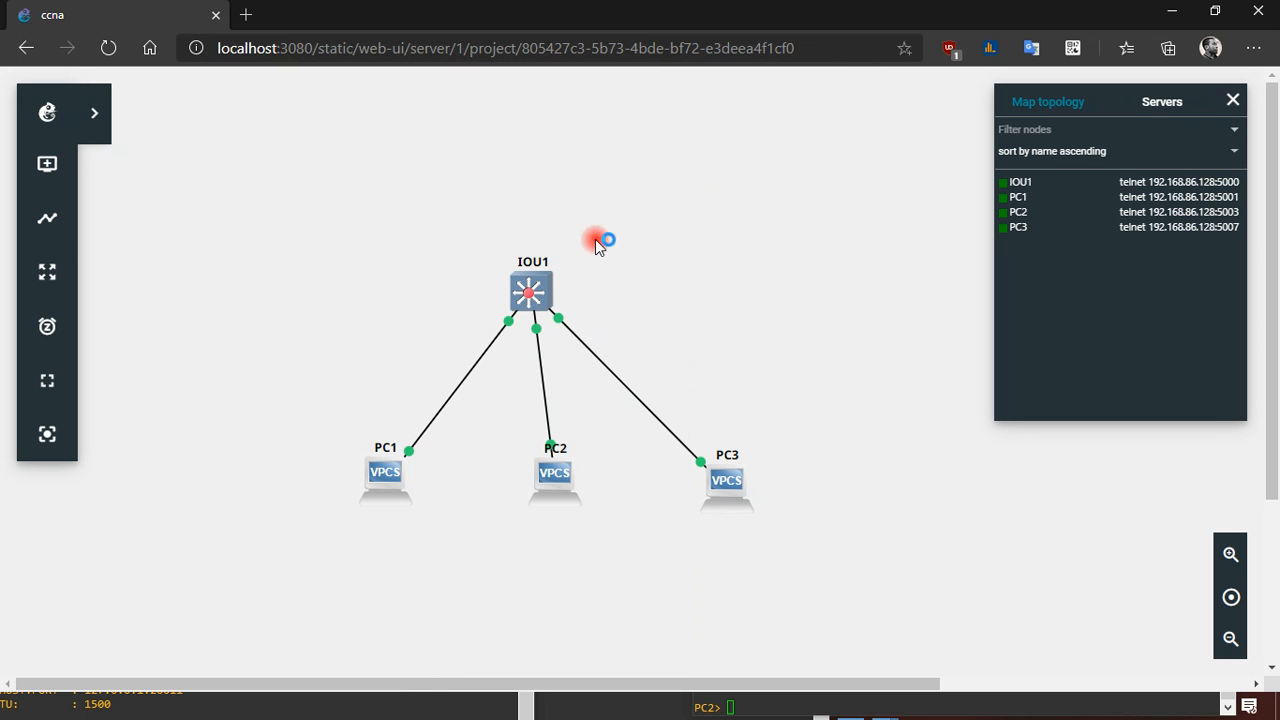
{"action": "double_click", "coordinate": [530, 292]}
{"action": "type", "text": "sh mac address-table"}
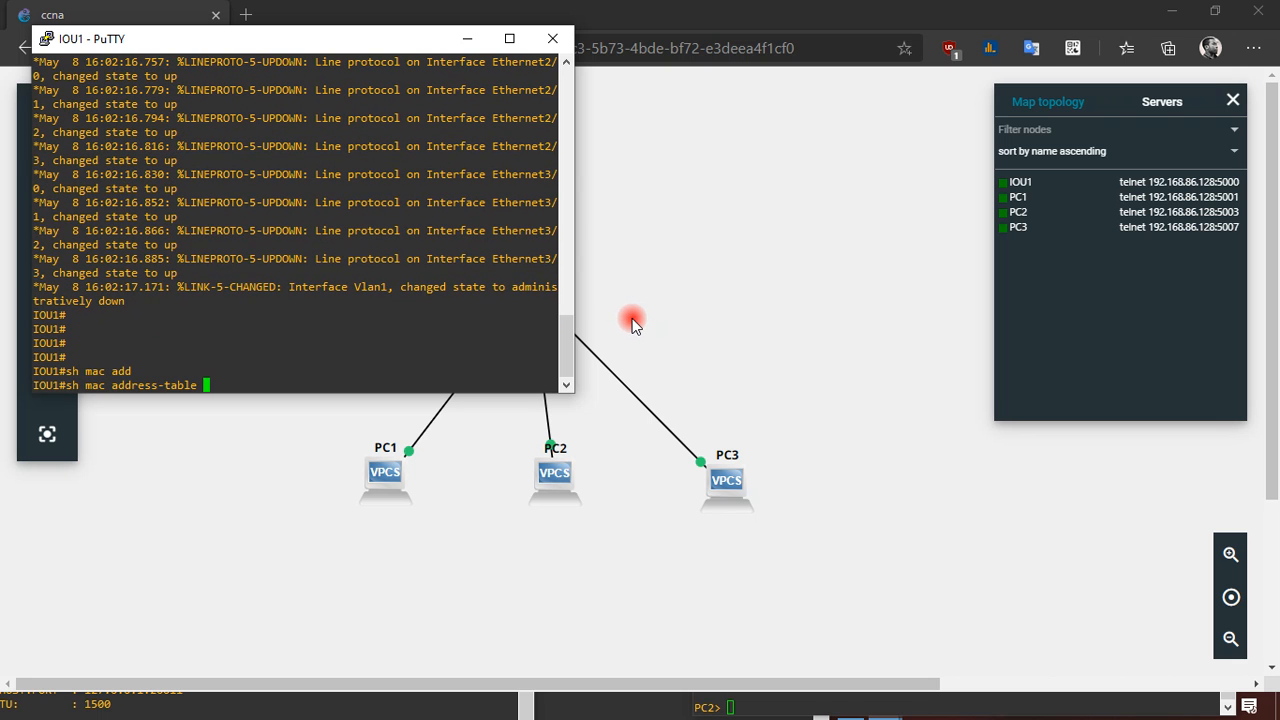
{"action": "key", "text": "Return"}
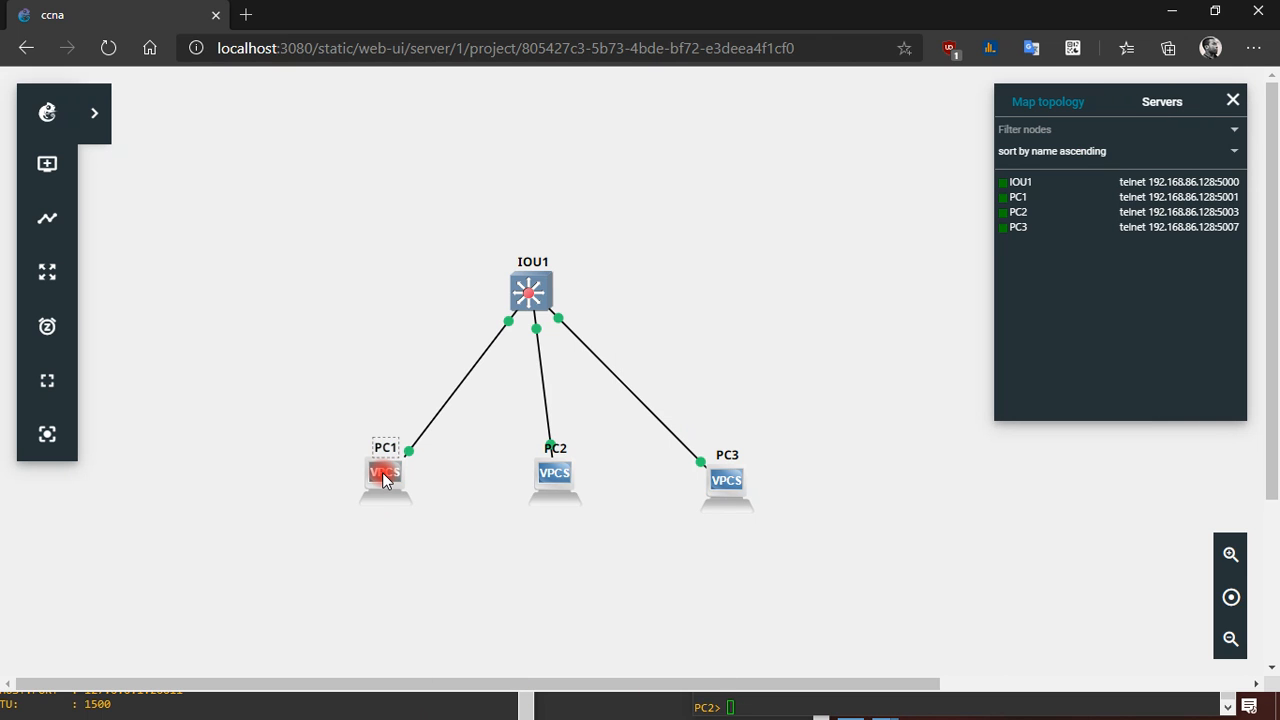
Launch a PuTTY console session to PC1
{"action": "double_click", "coordinate": [384, 472]}
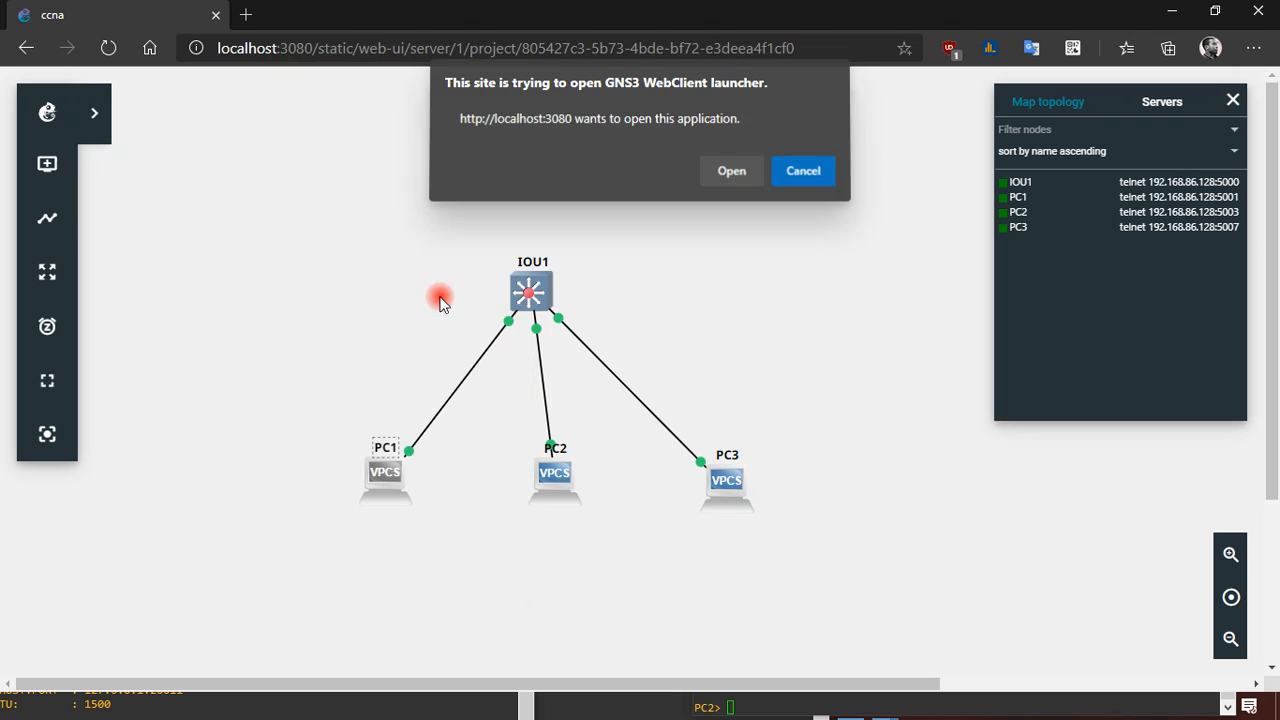
{"action": "left_click", "coordinate": [802, 170]}
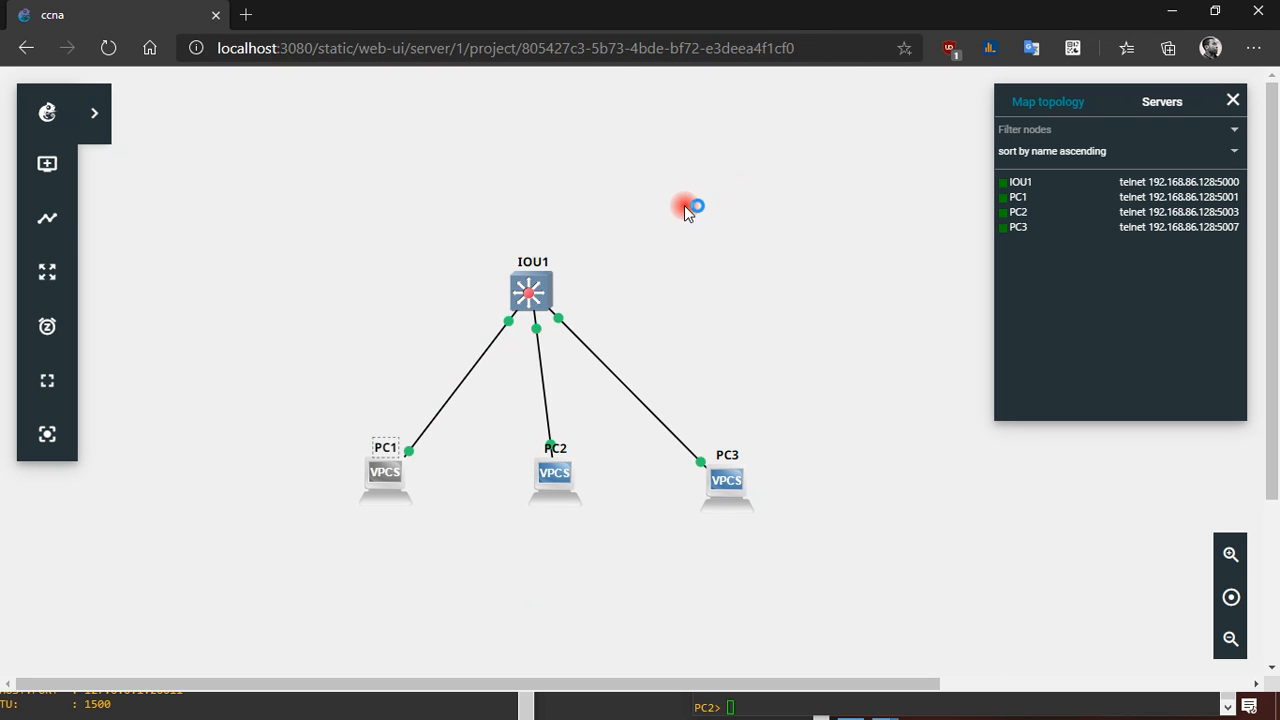
{"action": "double_click", "coordinate": [384, 470]}
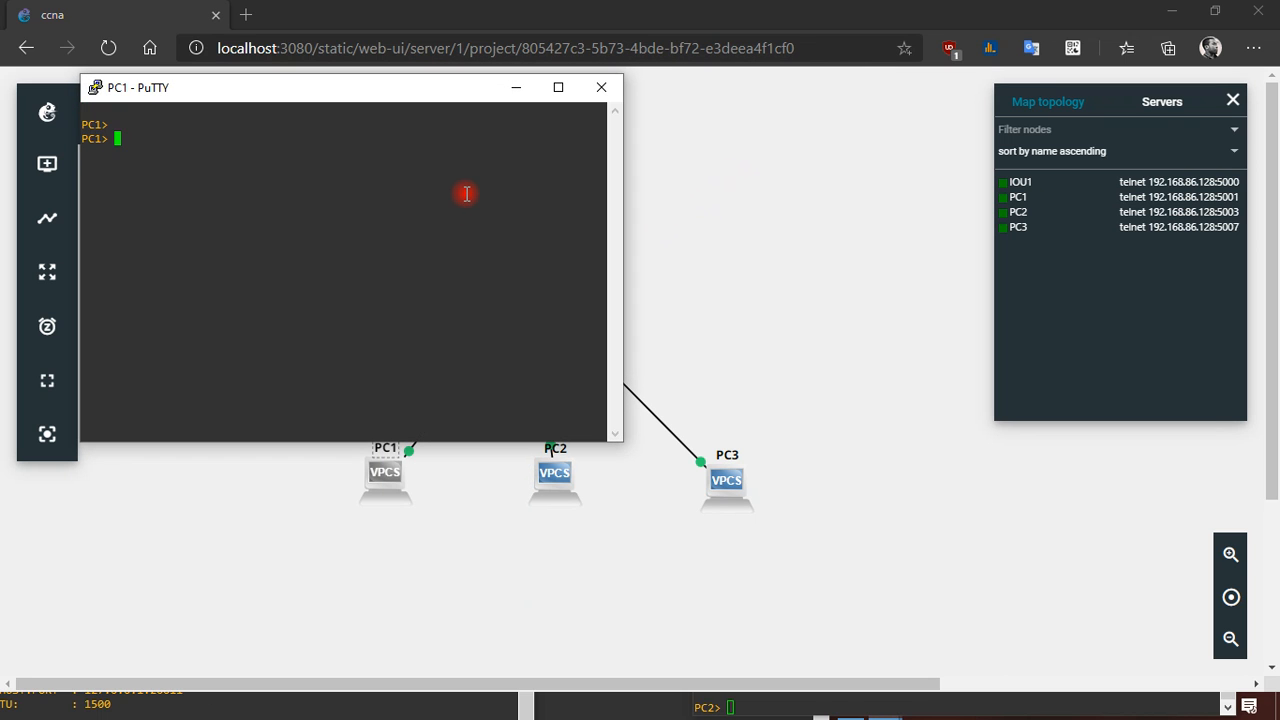
Ping 10.10.10.3 from PC1 and get successful replies
{"action": "type", "text": "pi"}
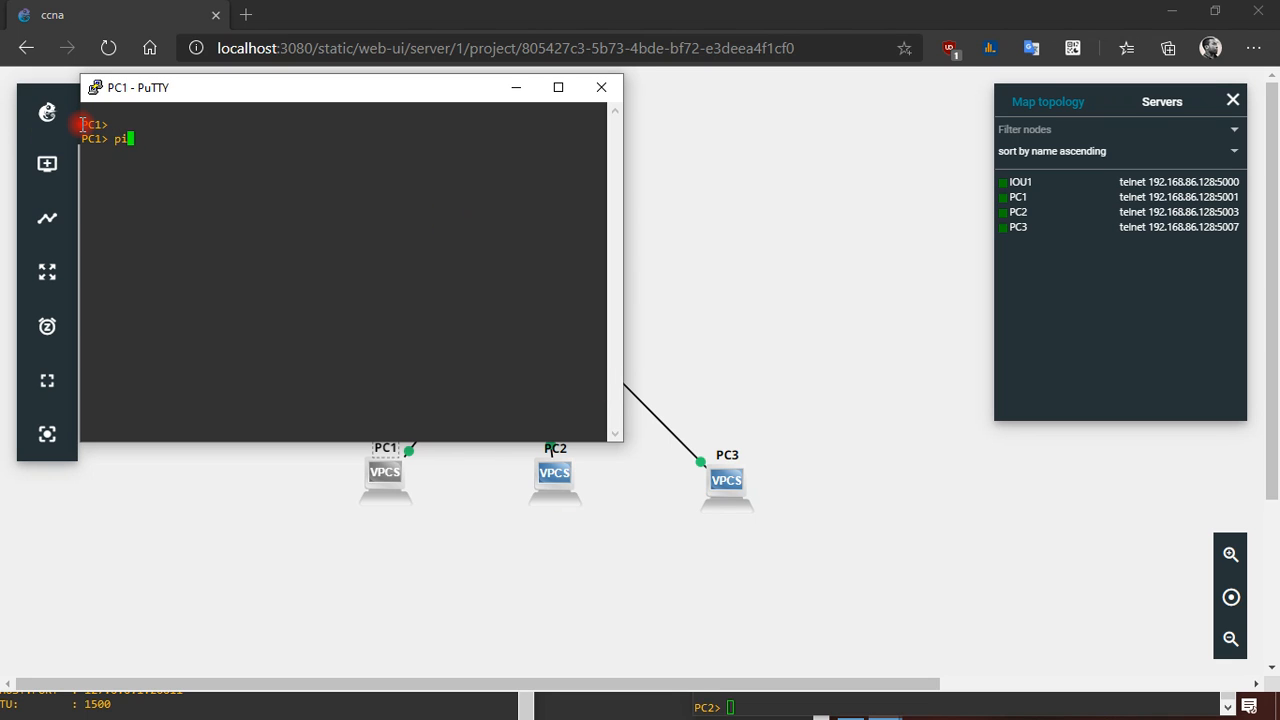
{"action": "type", "text": "ng"}
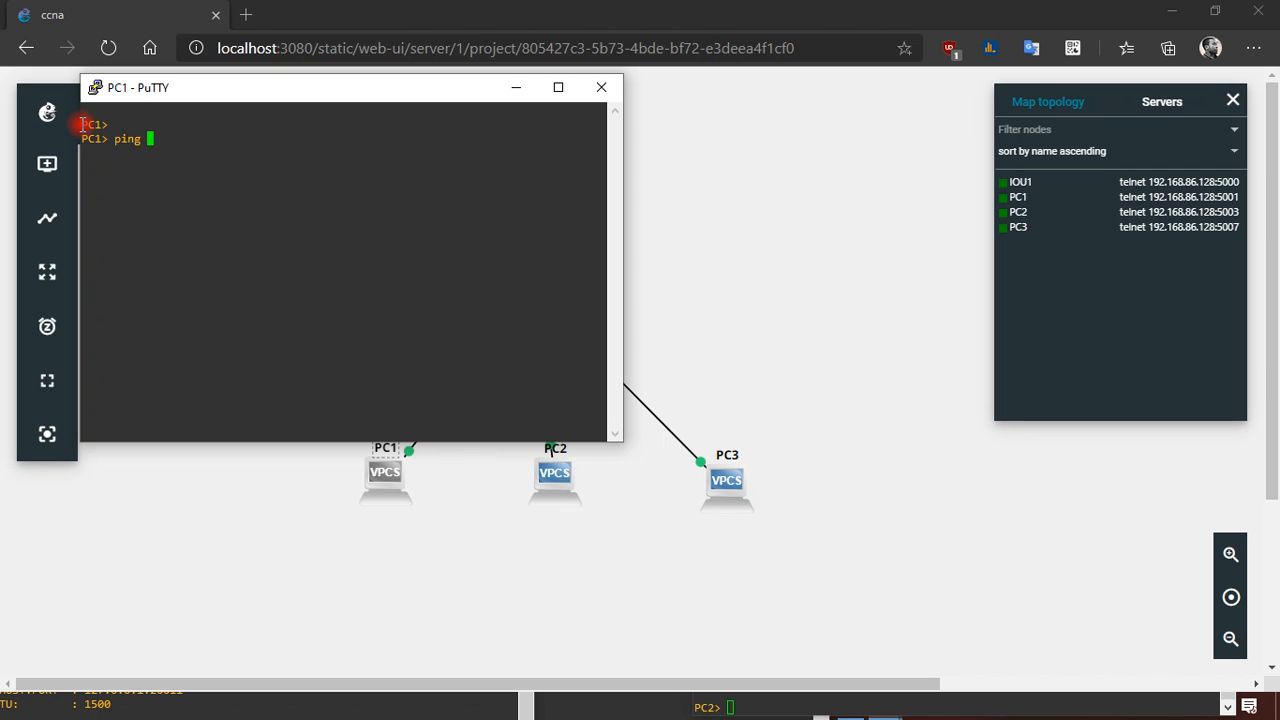
{"action": "type", "text": "10.10"}
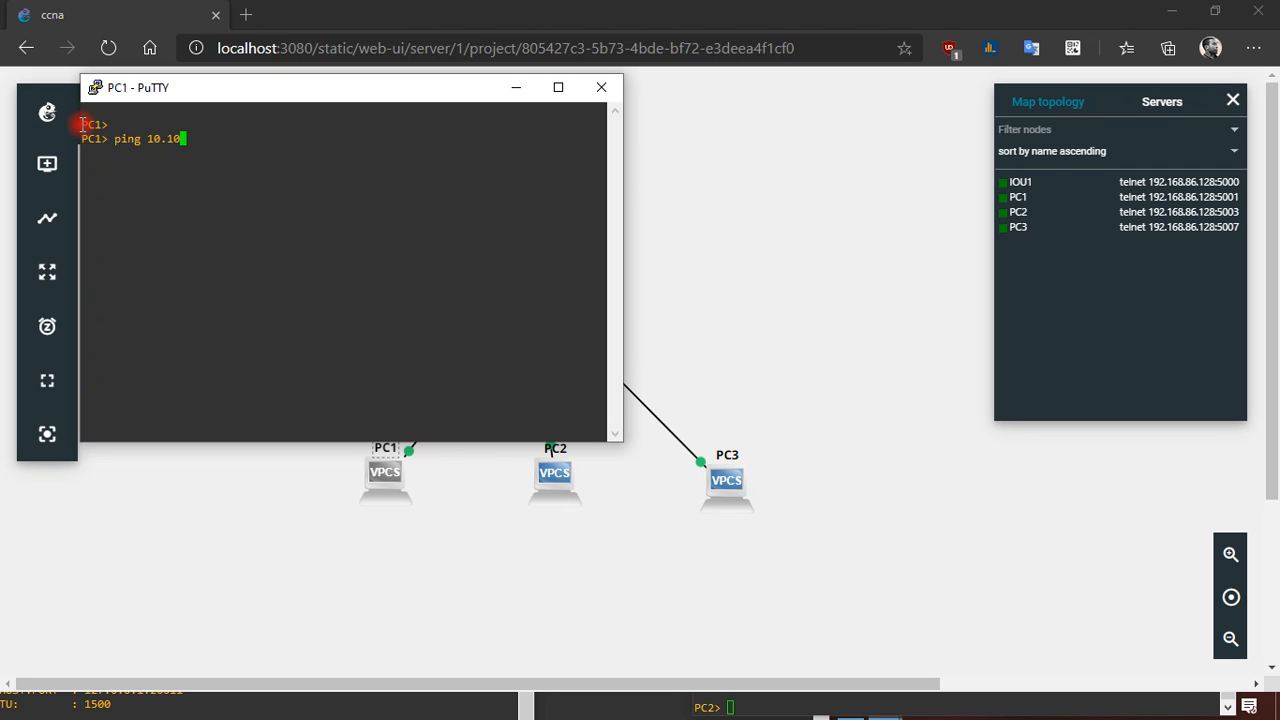
{"action": "type", "text": ".10."}
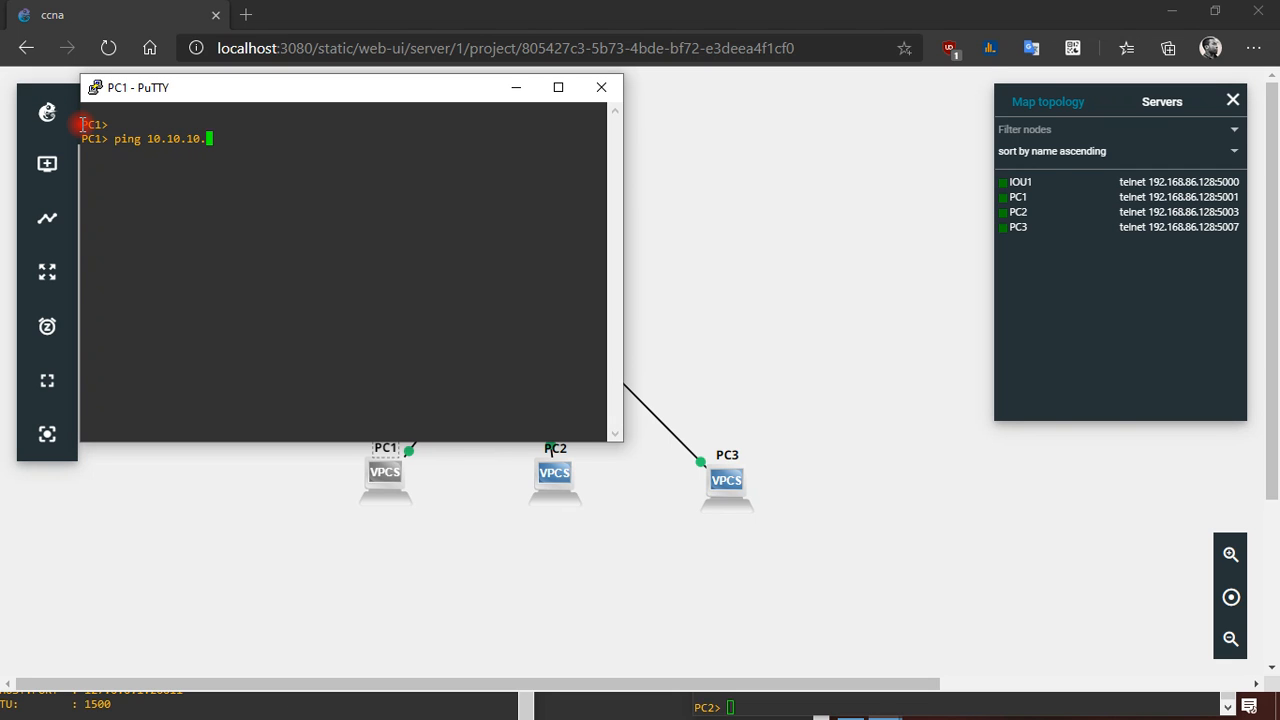
{"action": "type", "text": "3"}
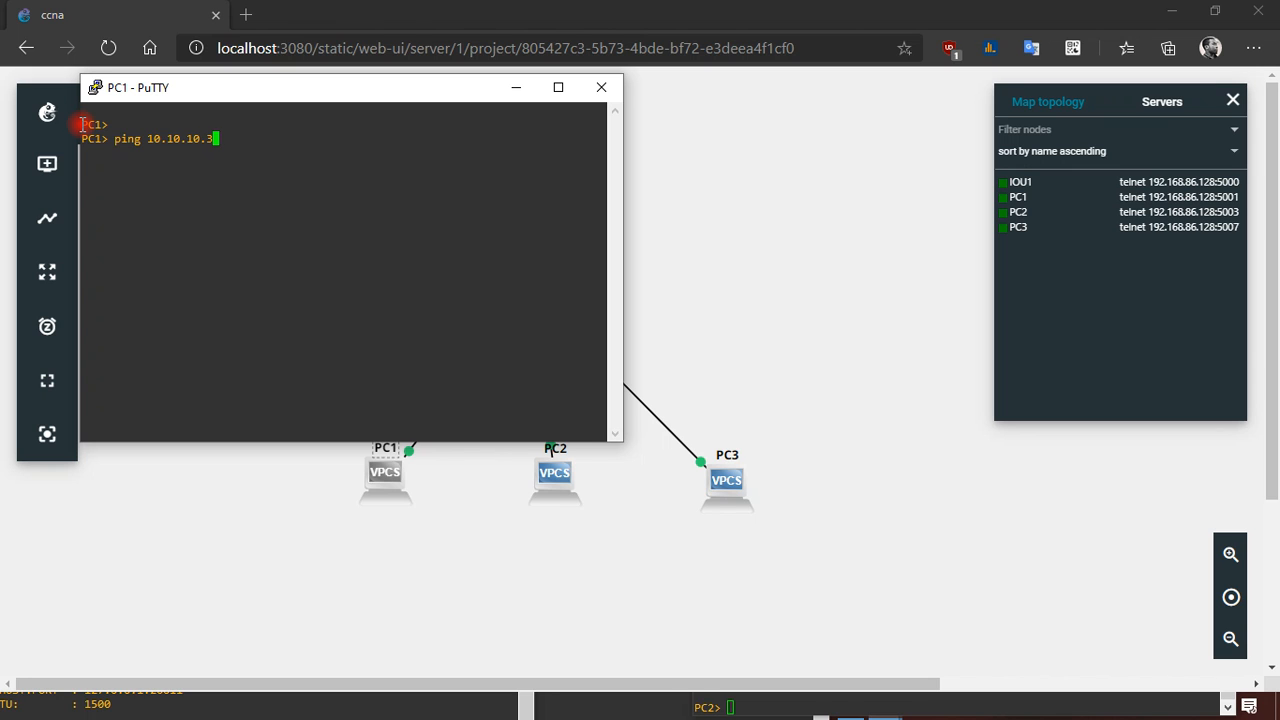
{"action": "key", "text": "Return"}
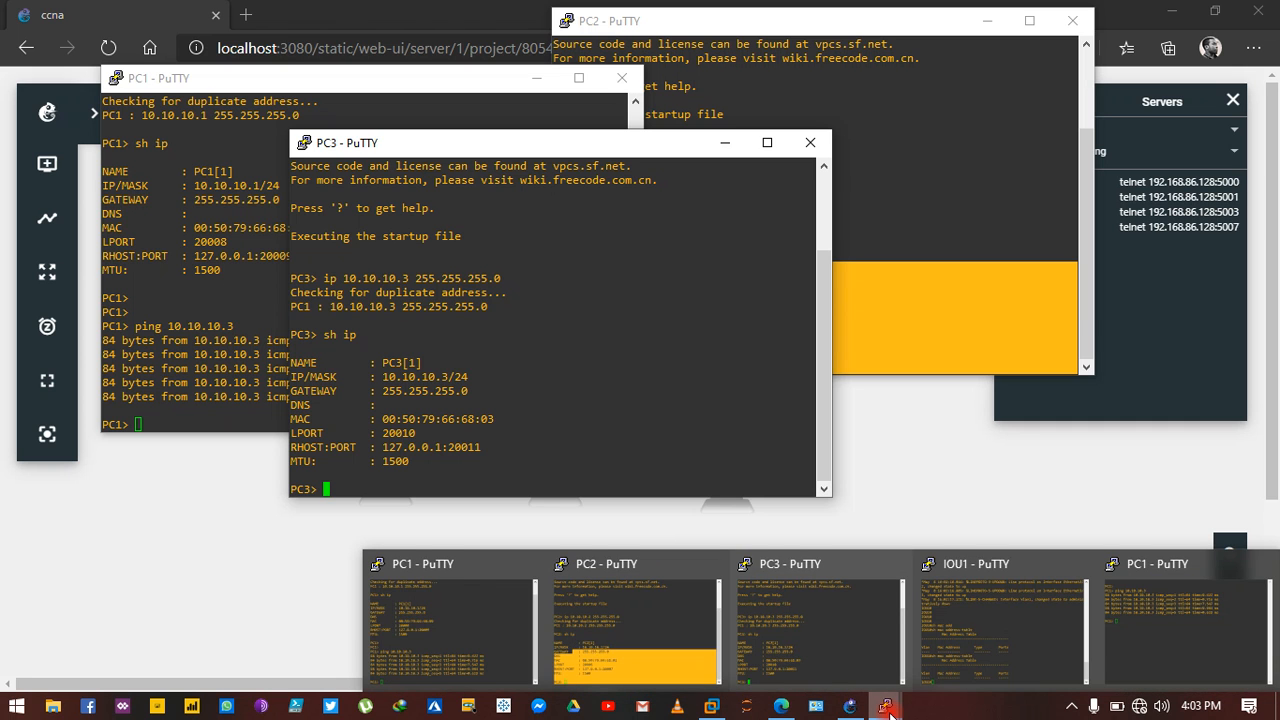
Bring IOU1's console forward showing two dynamic MAC entries on Et0/0 and Et0/2
{"action": "left_click", "coordinate": [976, 620]}
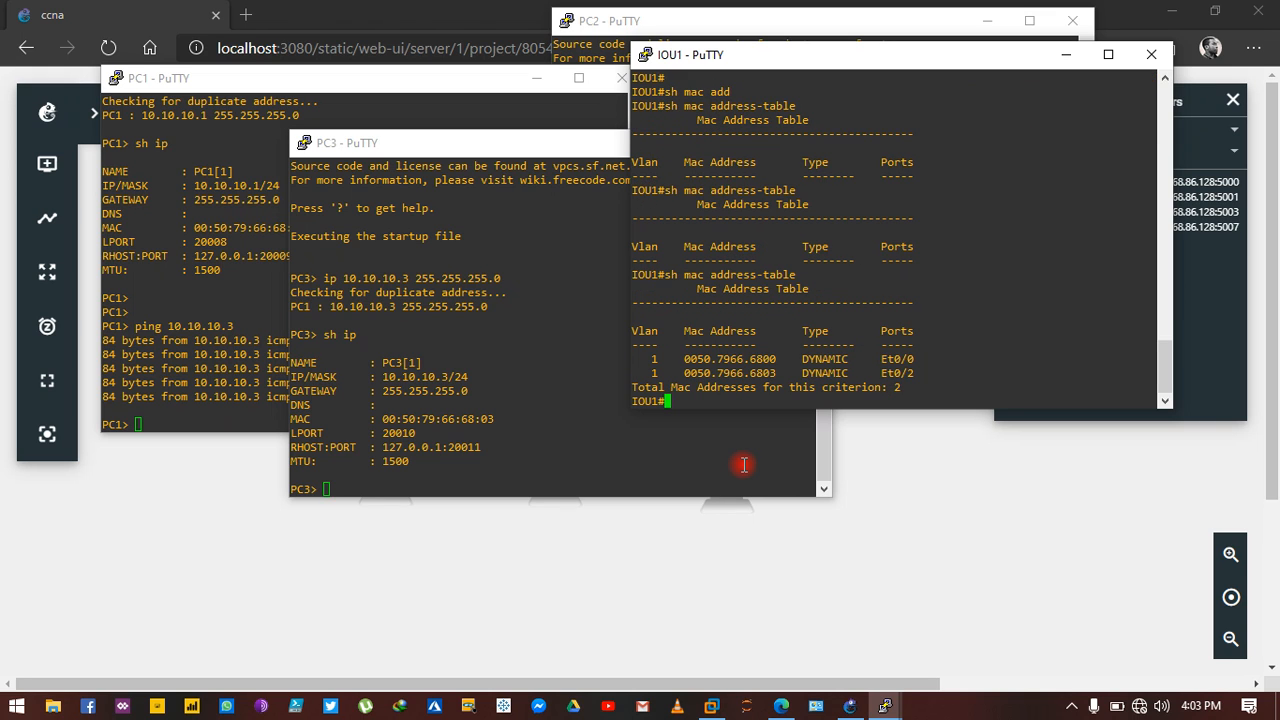
{"action": "mouse_move", "coordinate": [720, 468]}
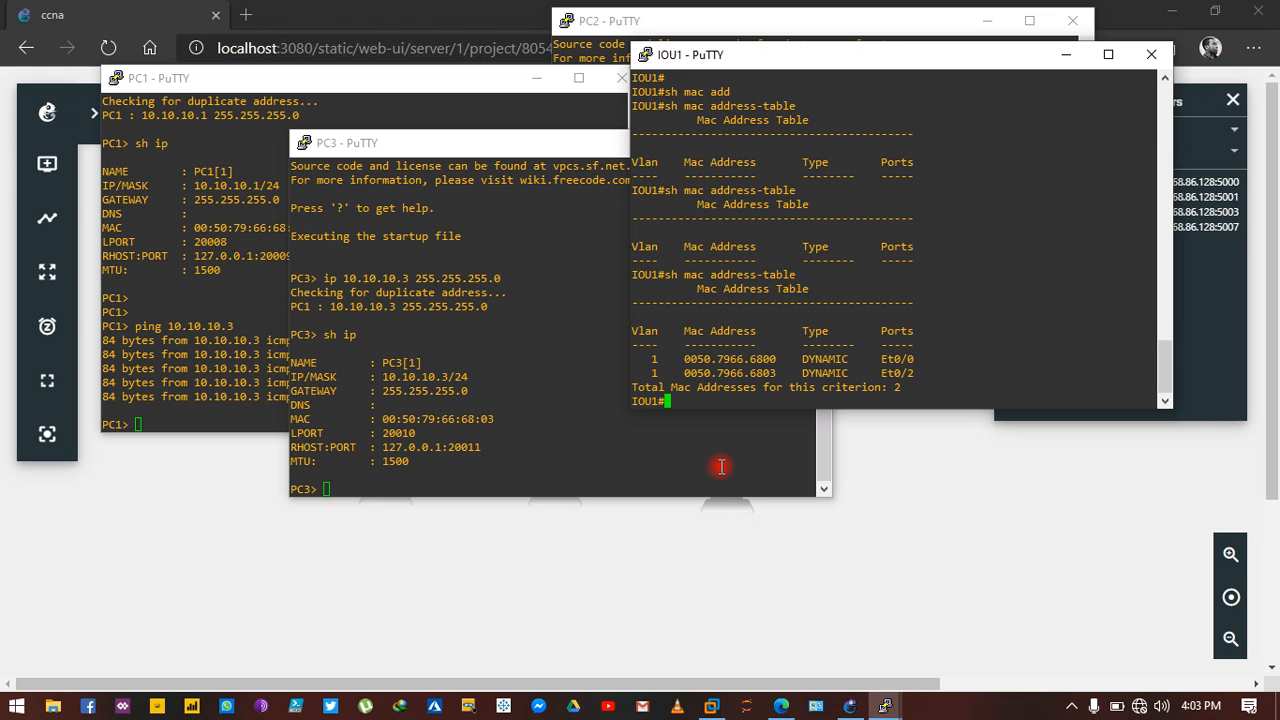
{"action": "mouse_move", "coordinate": [426, 96]}
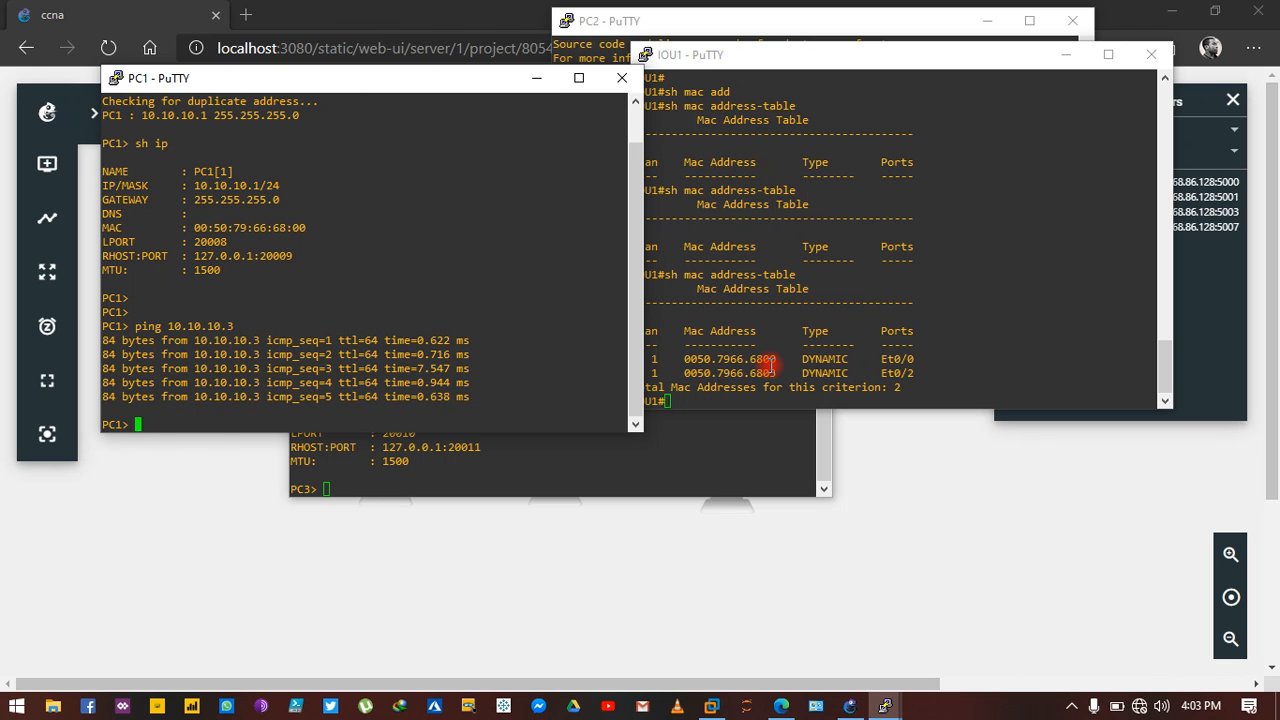
{"action": "mouse_move", "coordinate": [706, 442]}
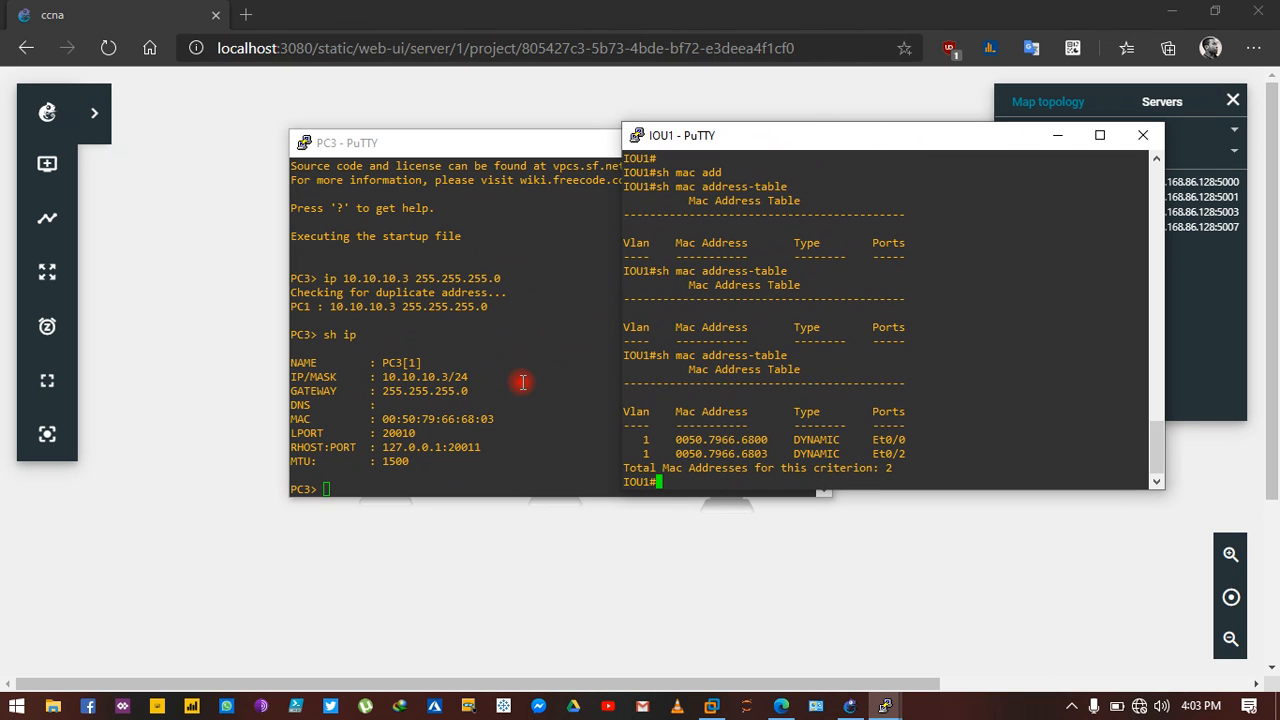
{"action": "mouse_move", "coordinate": [484, 436]}
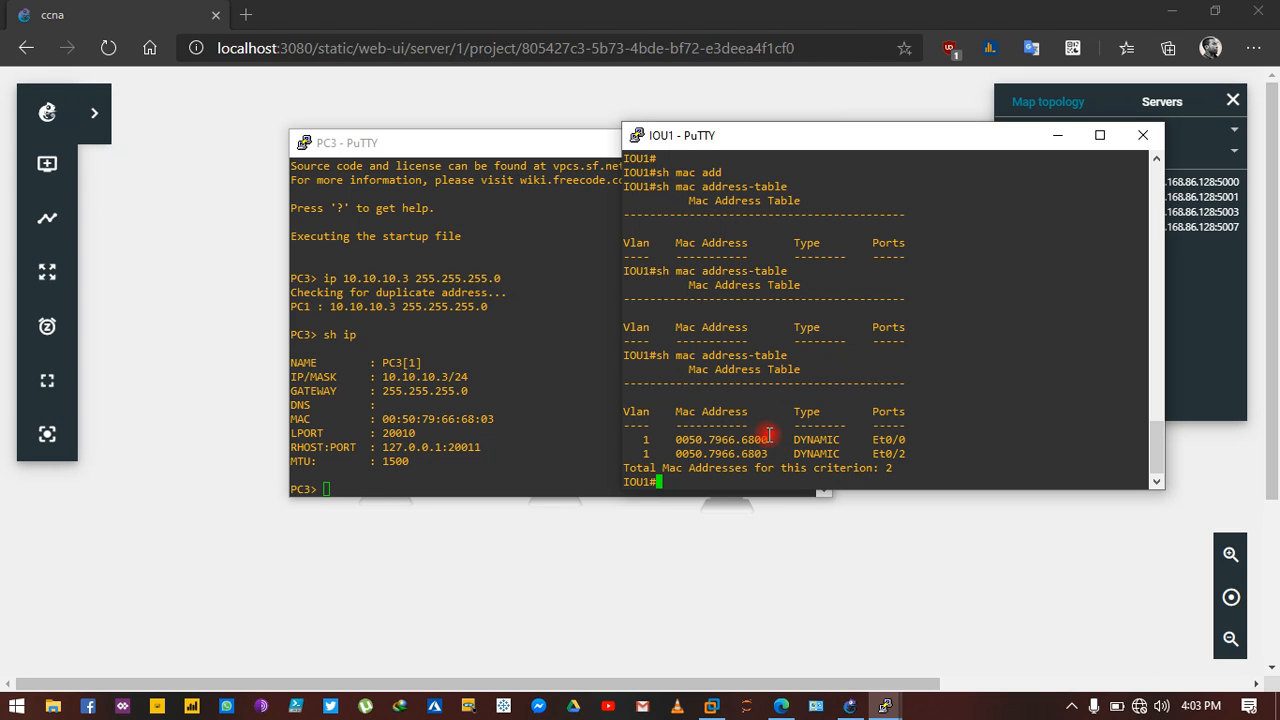
{"action": "mouse_move", "coordinate": [948, 472]}
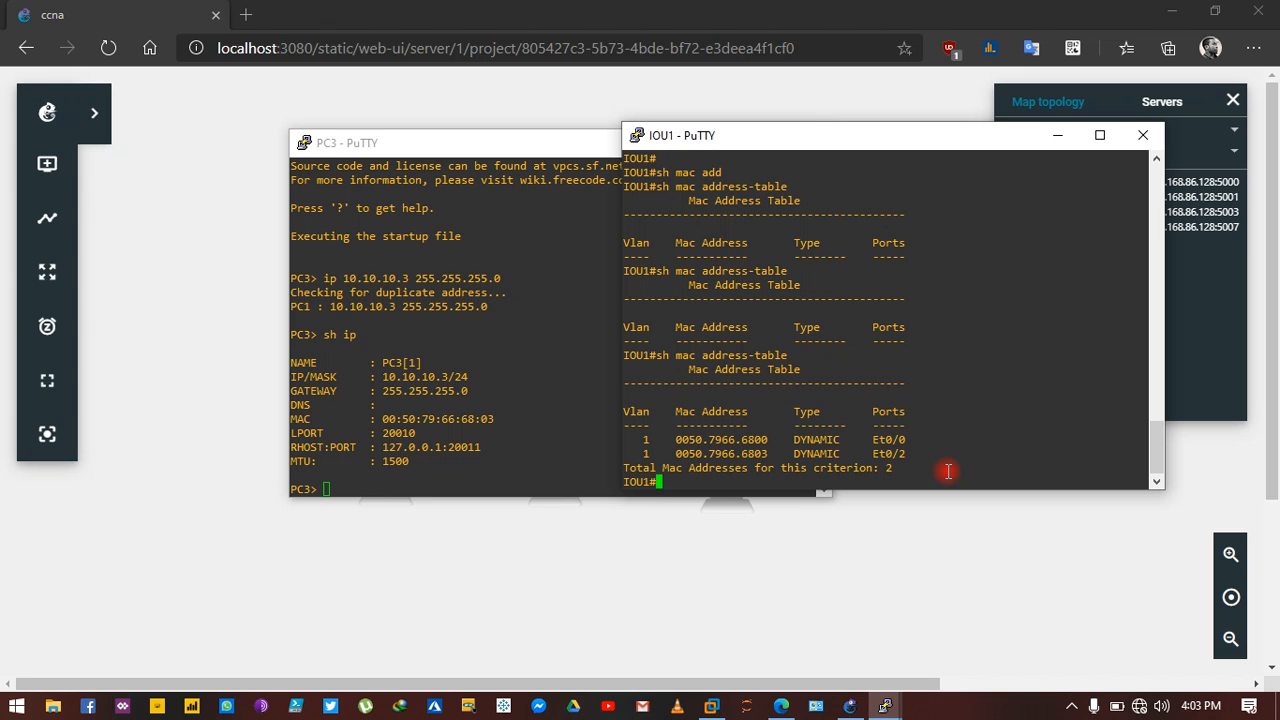
{"action": "mouse_move", "coordinate": [984, 474]}
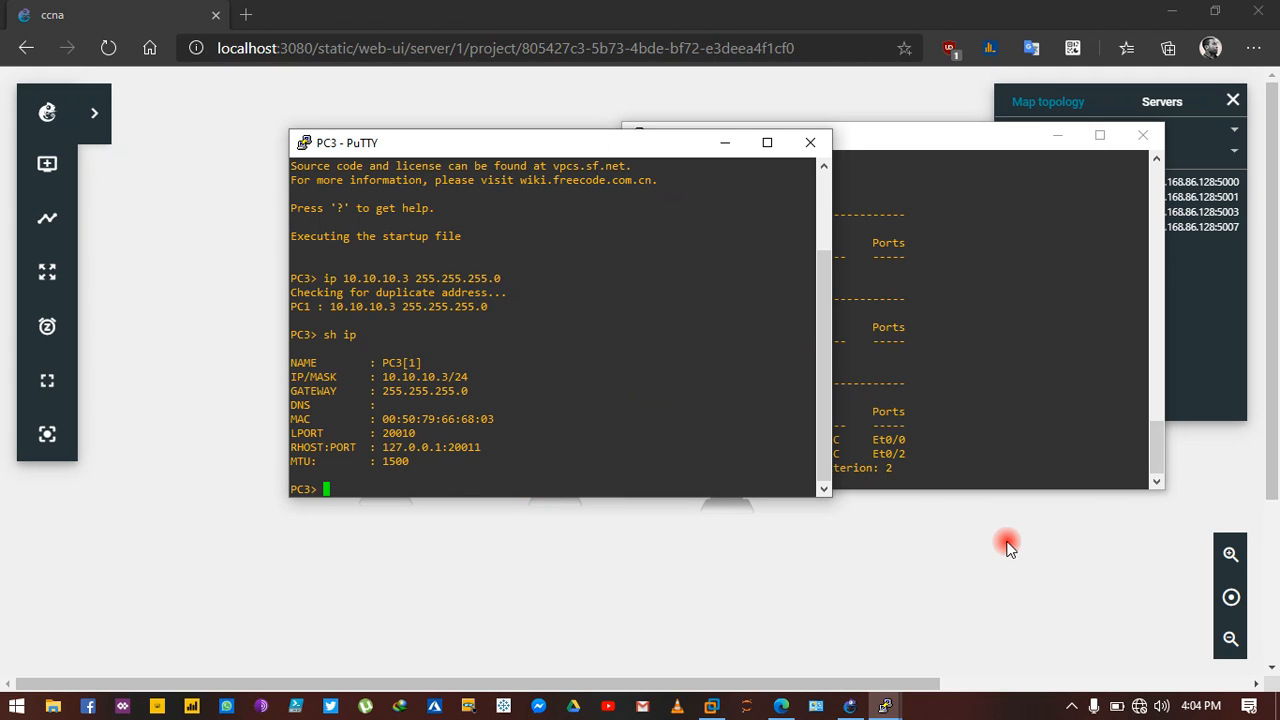
Ping 10.10.10.2 from PC3 so IOU1 learns a third MAC entry
{"action": "type", "text": "ping"}
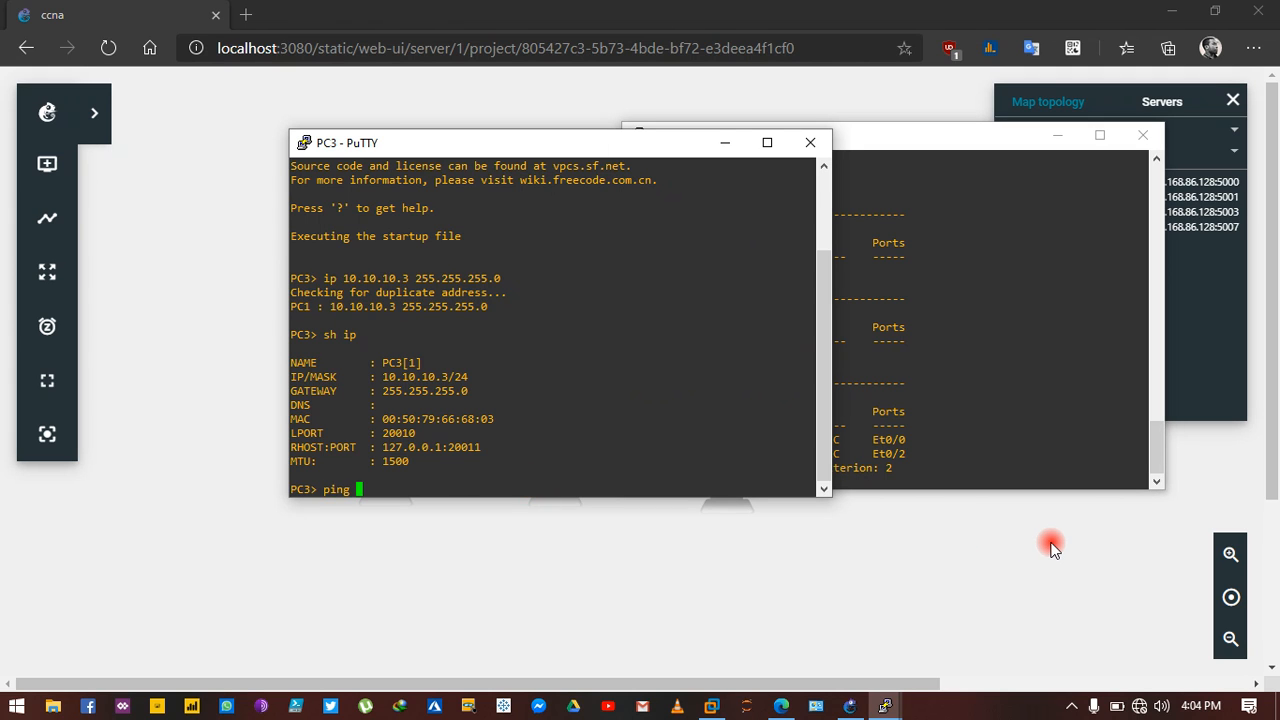
{"action": "type", "text": "10.10"}
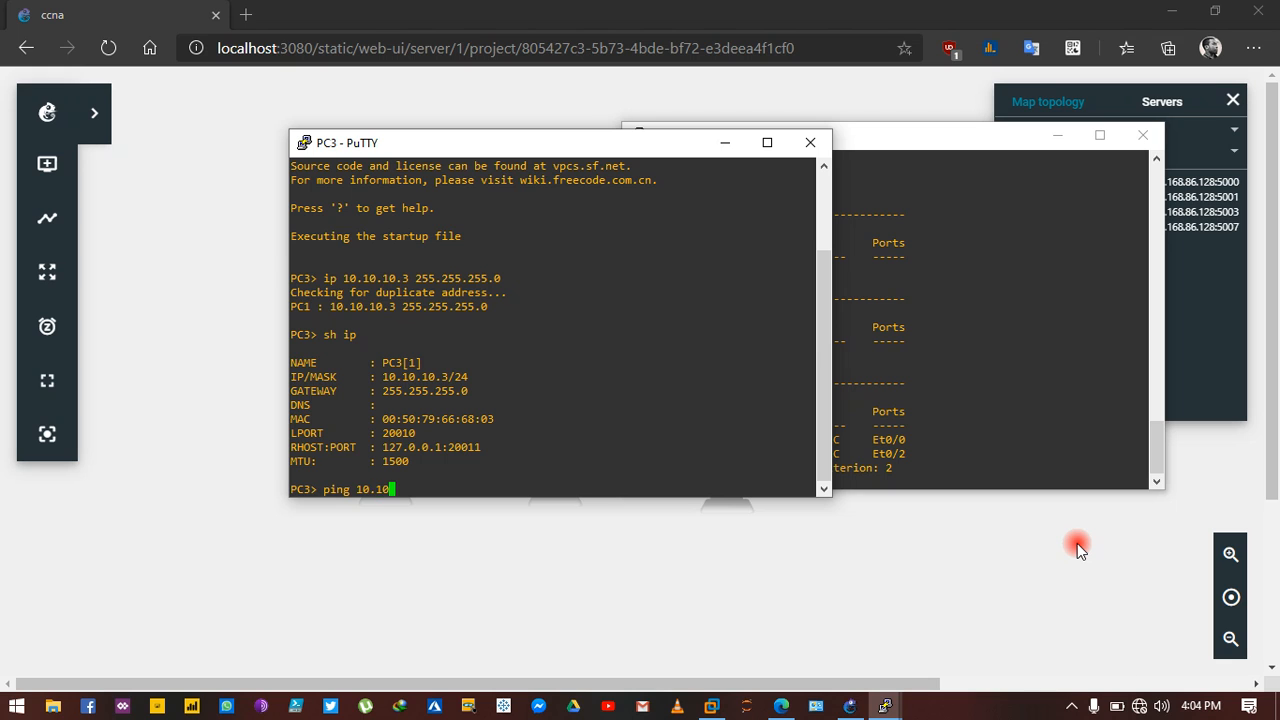
{"action": "type", "text": ".10.2"}
{"action": "left_click", "coordinate": [890, 482]}
{"action": "type", "text": "sh mac address-table"}
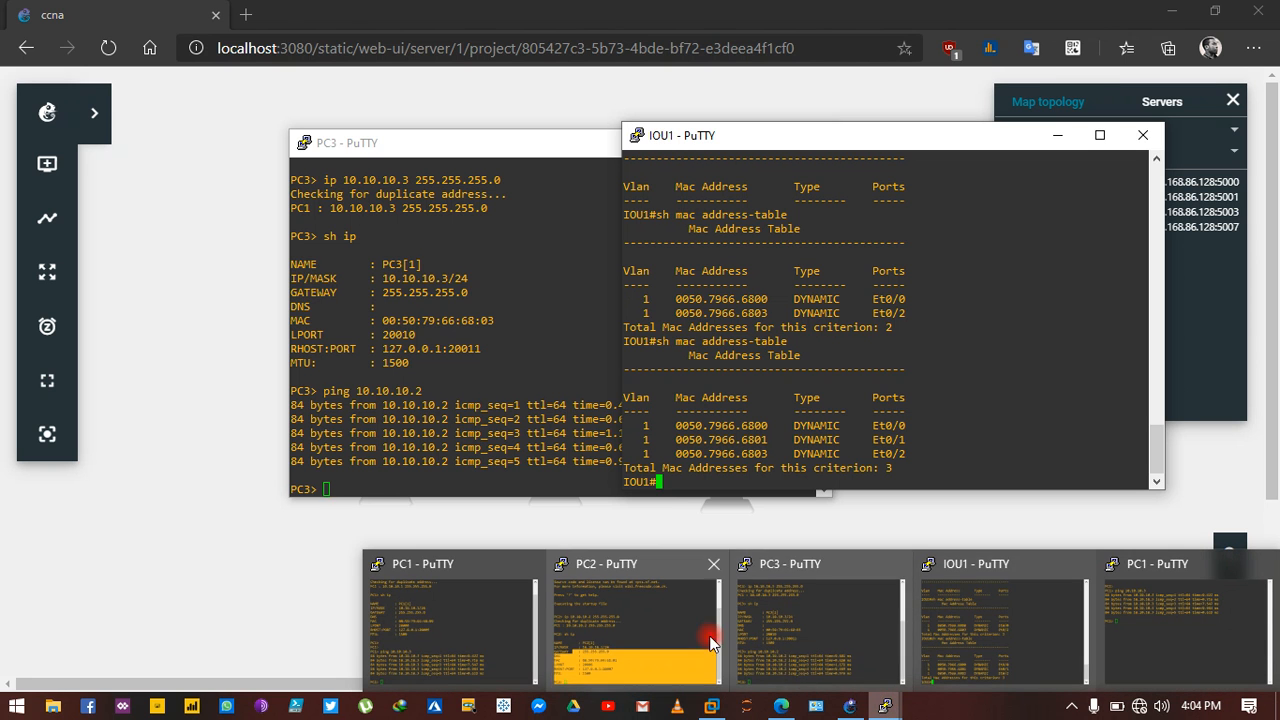
Bring PC2's console forward showing its 10.10.10.2/24 configuration
{"action": "left_click", "coordinate": [636, 620]}
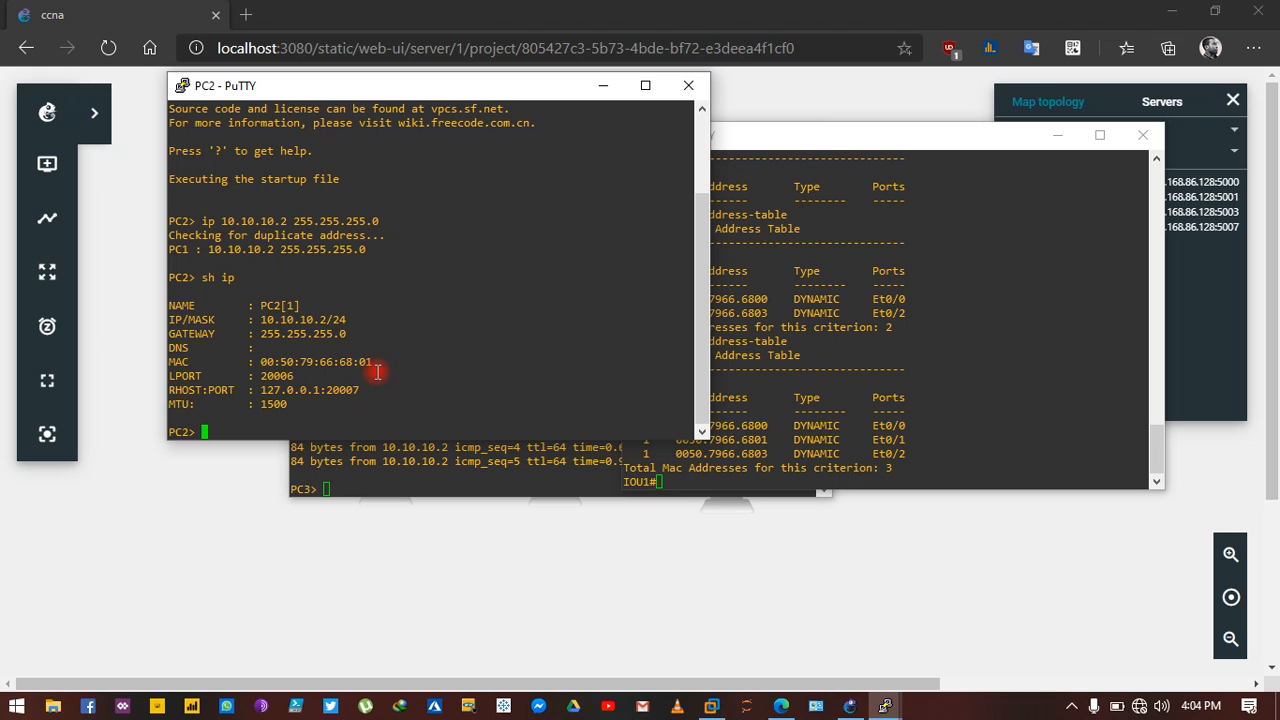
{"action": "mouse_move", "coordinate": [454, 404]}
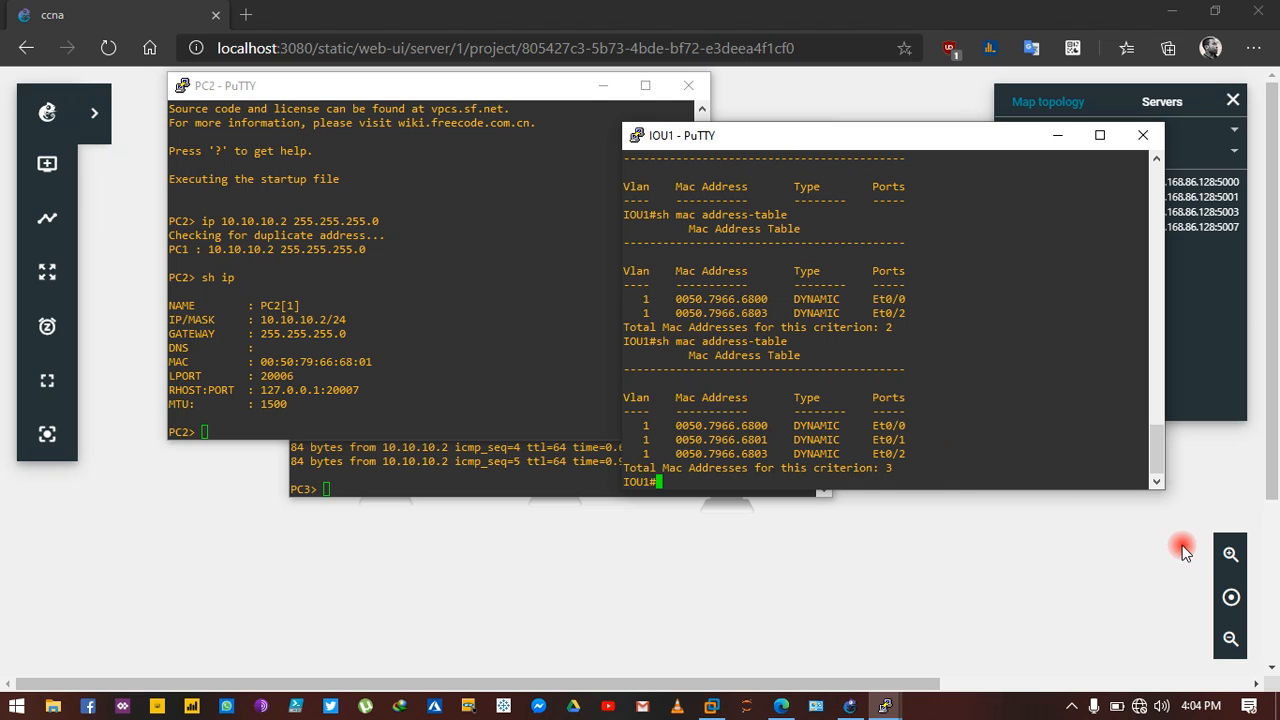
{"action": "mouse_move", "coordinate": [1204, 558]}
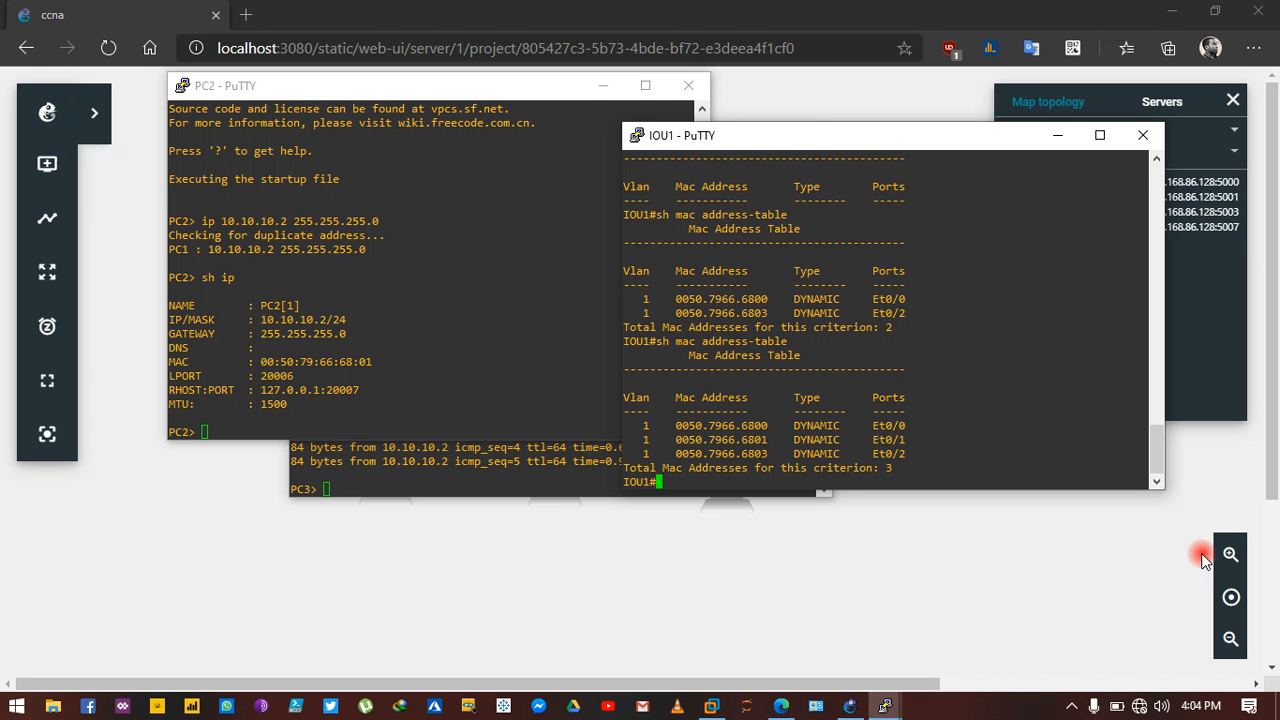
{"action": "mouse_move", "coordinate": [1230, 556]}
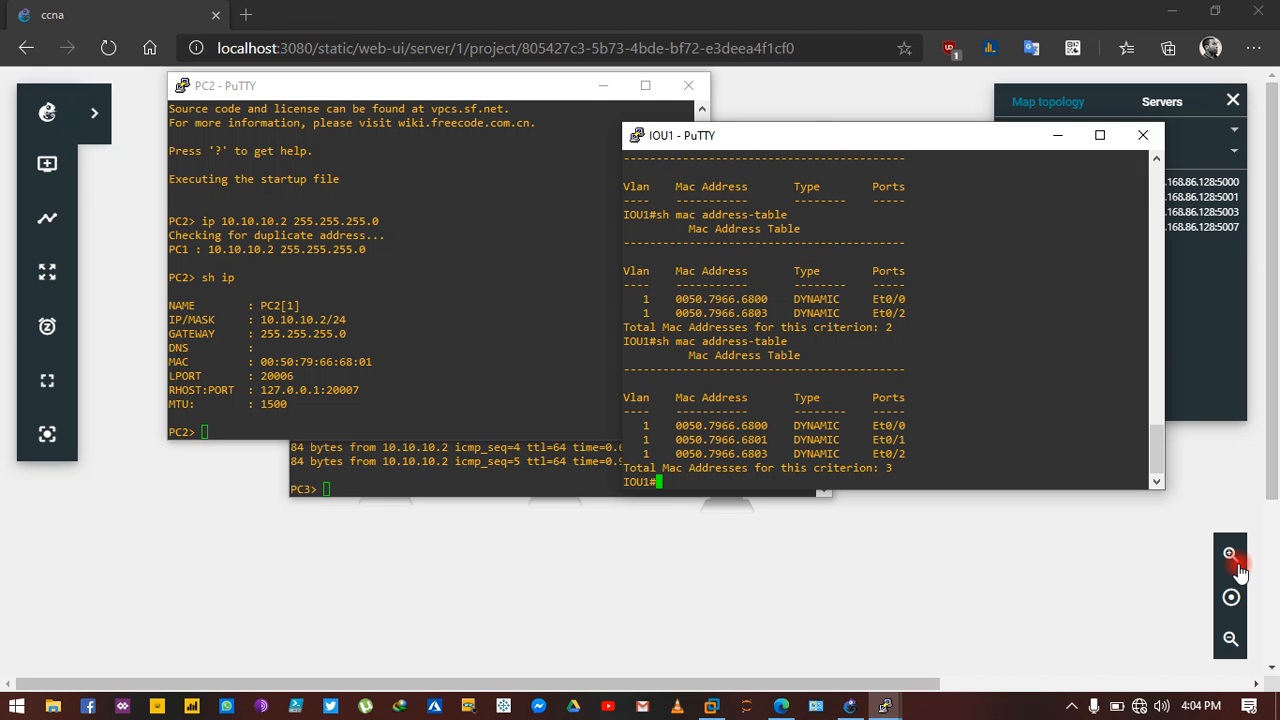
{"action": "mouse_move", "coordinate": [1240, 564]}
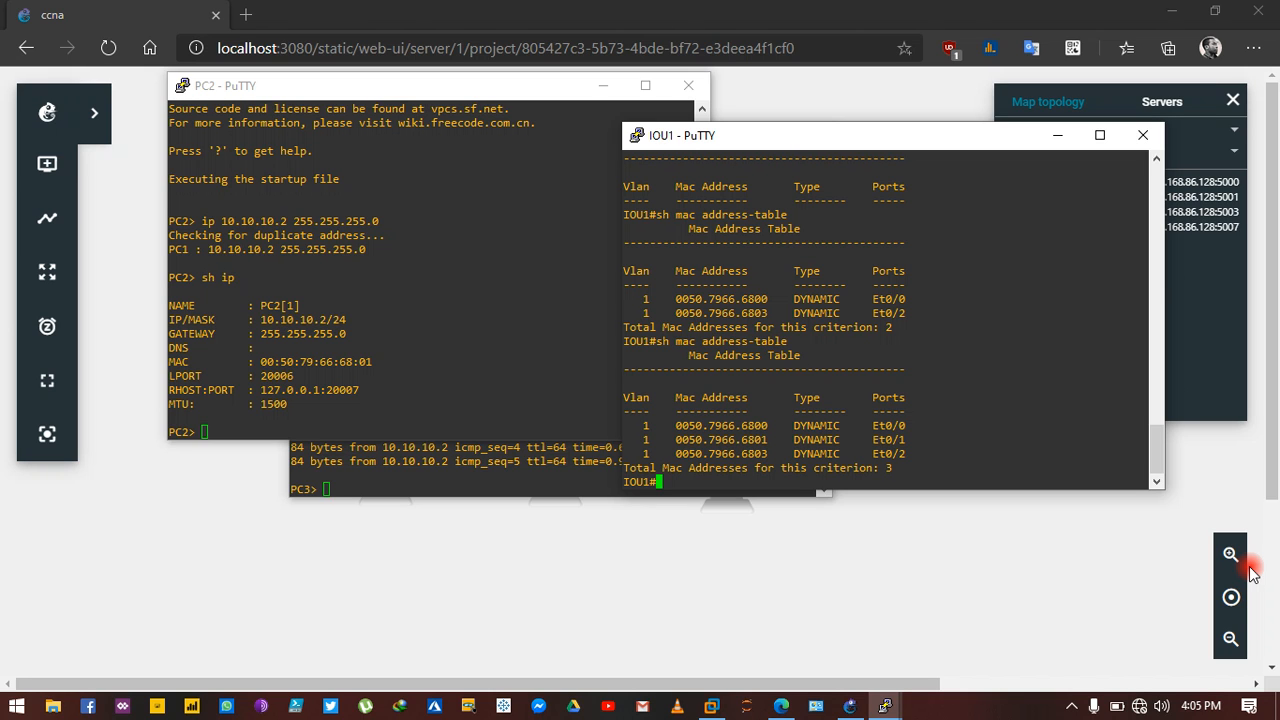
{"action": "mouse_move", "coordinate": [1270, 572]}
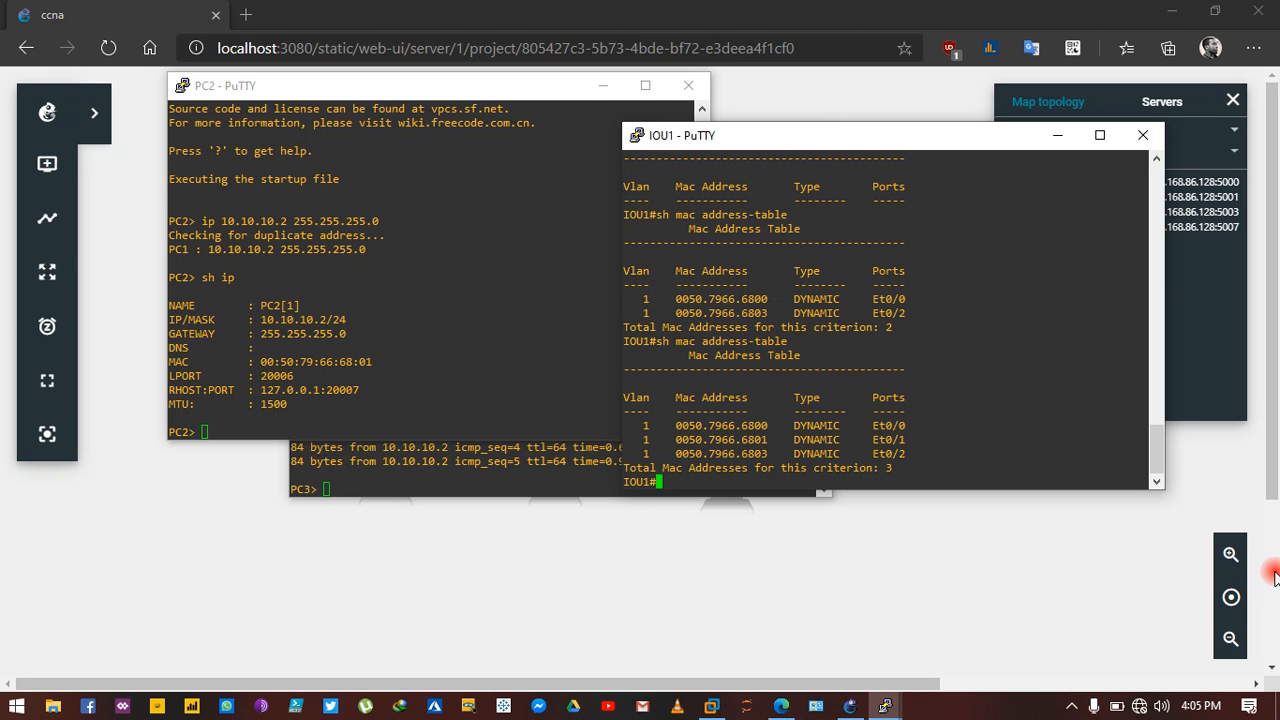